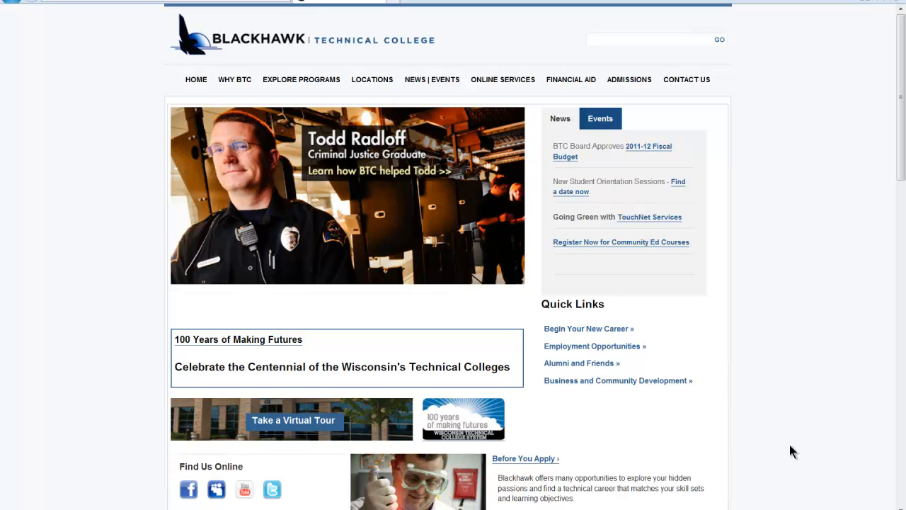
mouse_move(710, 403)
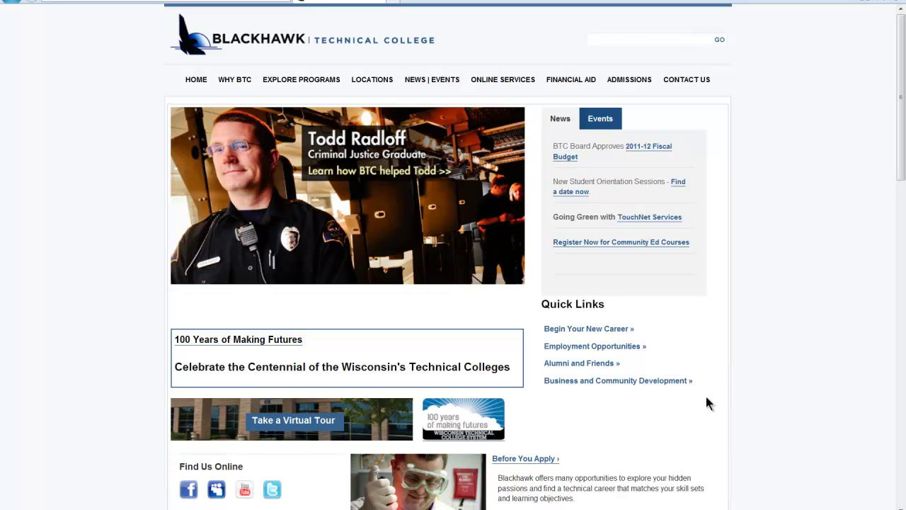
mouse_move(710, 404)
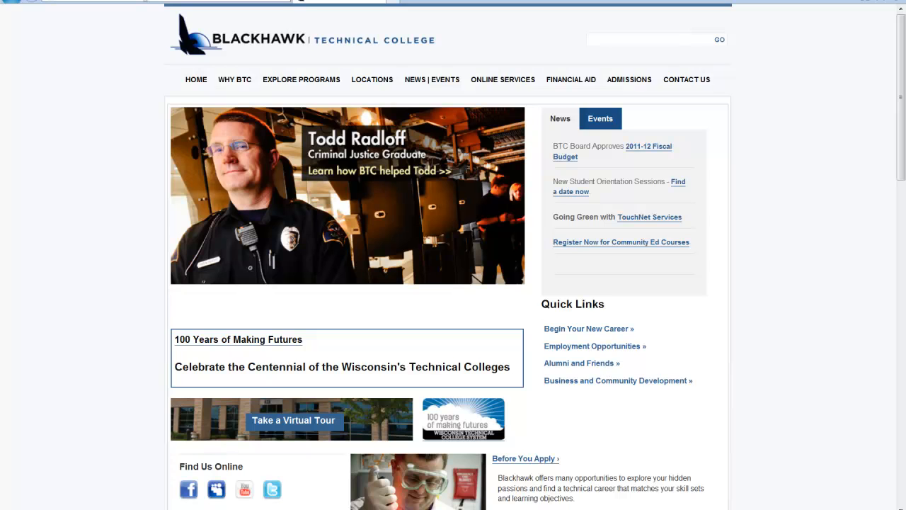
Go to the Library Online page through the Online Services menu on the Blackhawk home page.
left_click(212, 49)
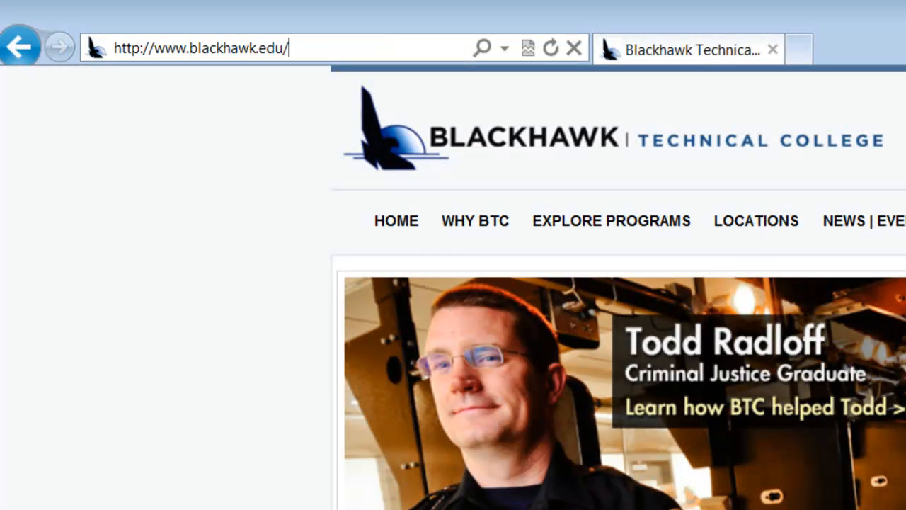
left_click(417, 48)
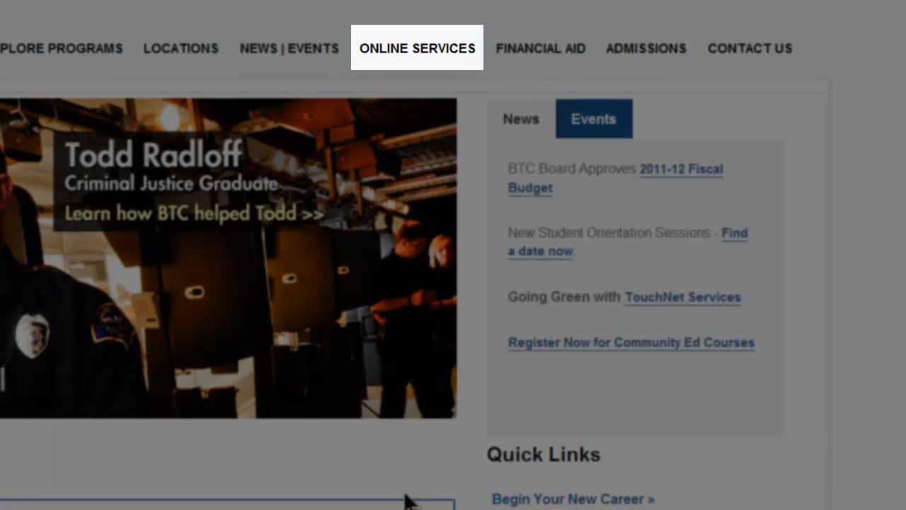
left_click(417, 49)
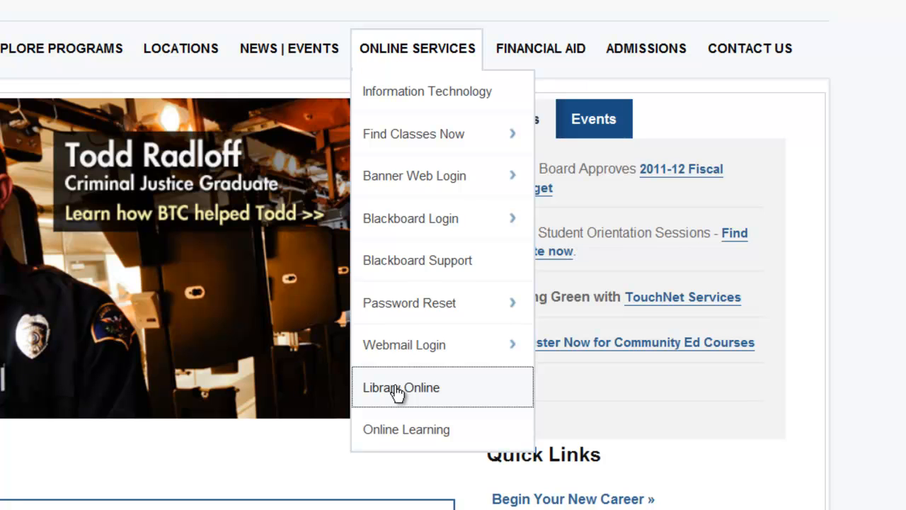
left_click(401, 388)
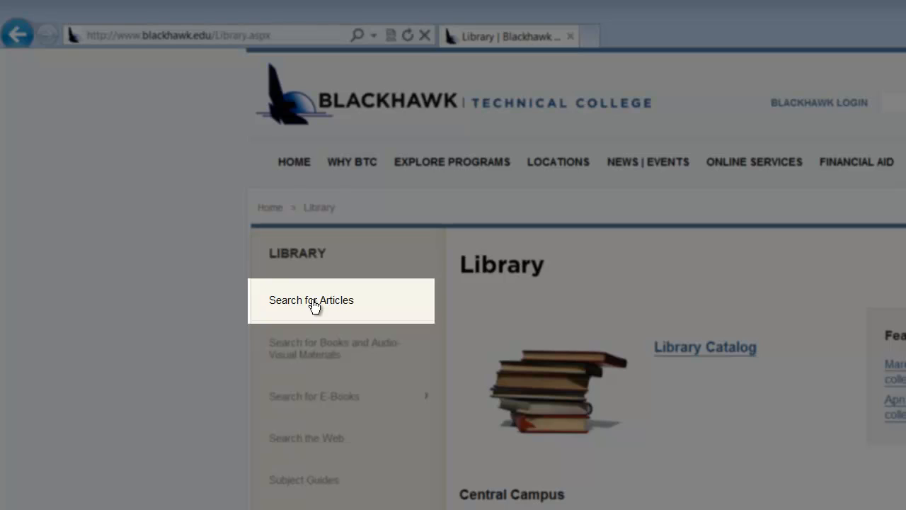
Open Search for Articles and choose the Academic Search Premier database.
left_click(311, 300)
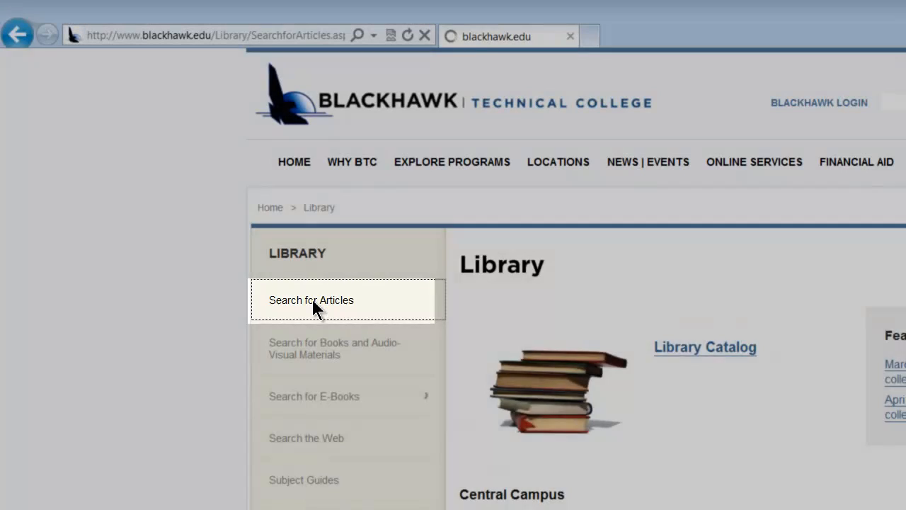
left_click(310, 300)
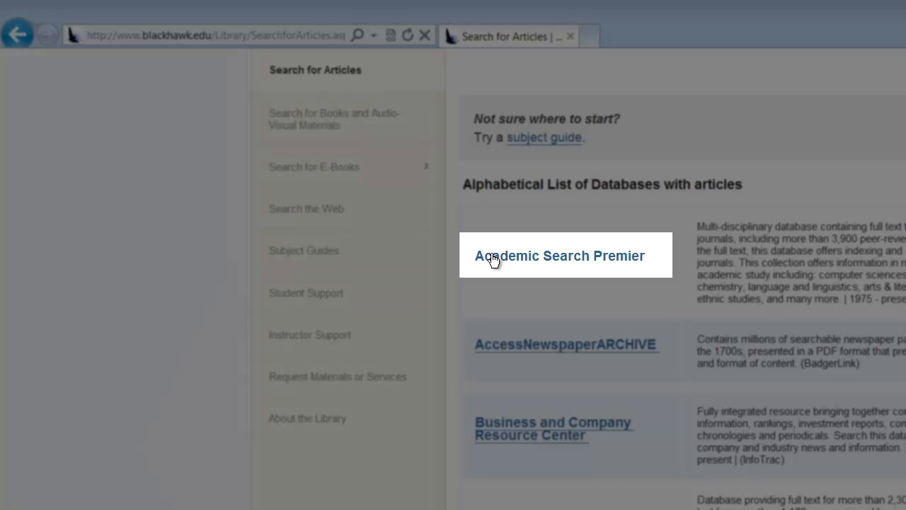
mouse_move(555, 259)
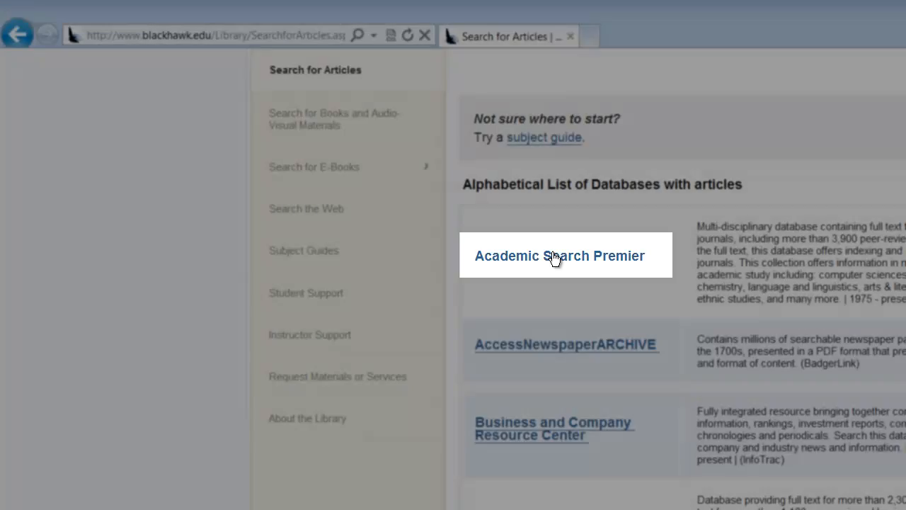
left_click(559, 255)
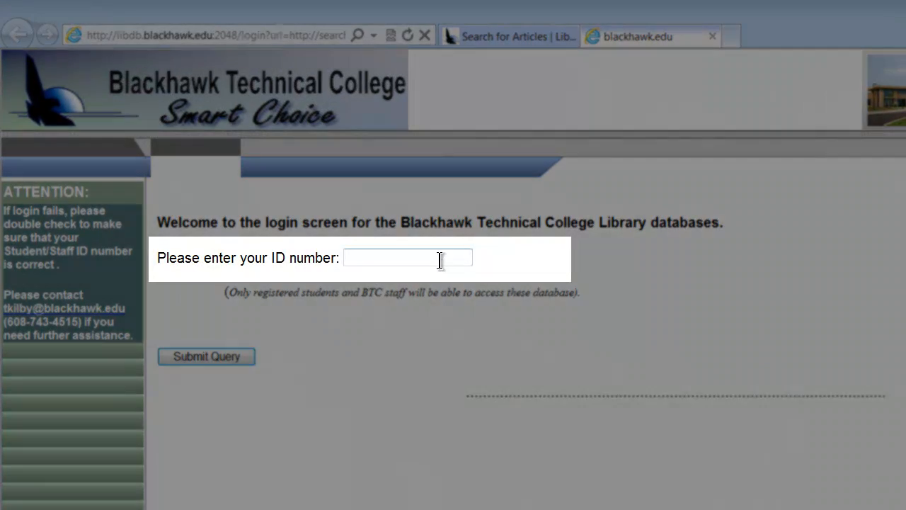
Log in to the library databases with student ID 55555555.
type("5")
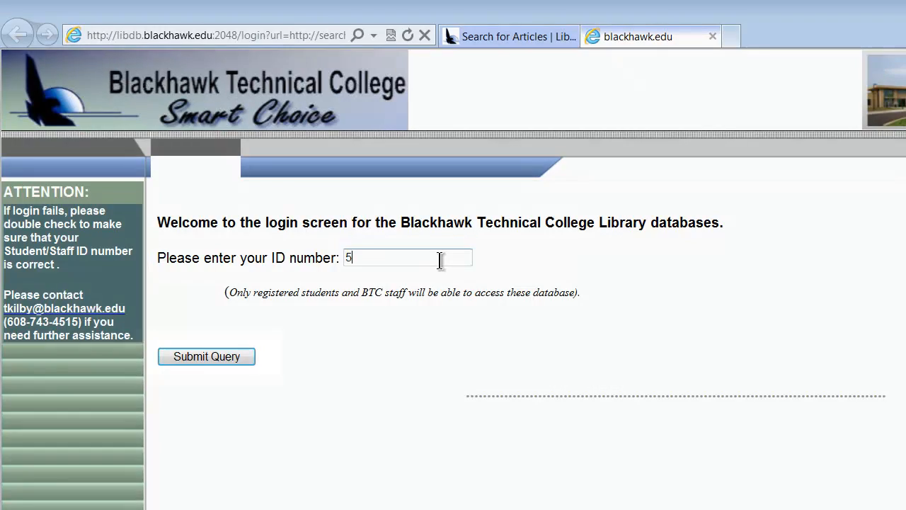
type("5555555")
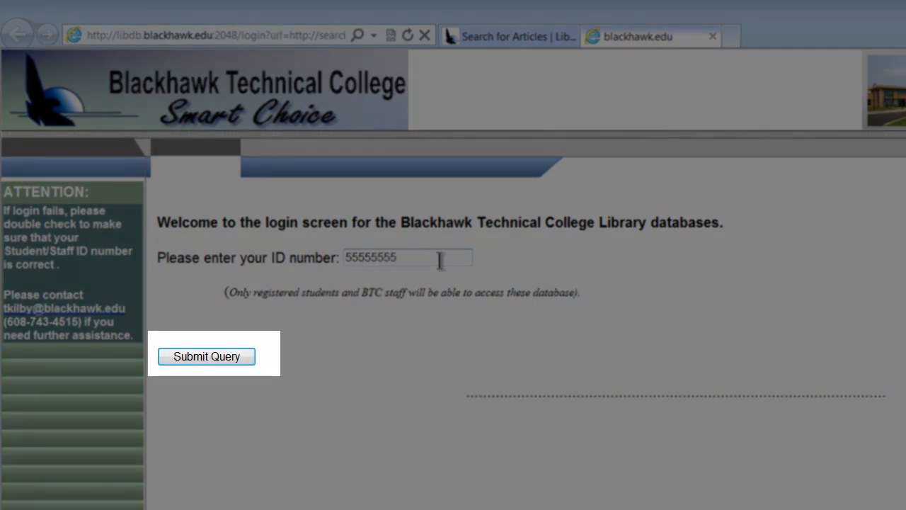
left_click(206, 356)
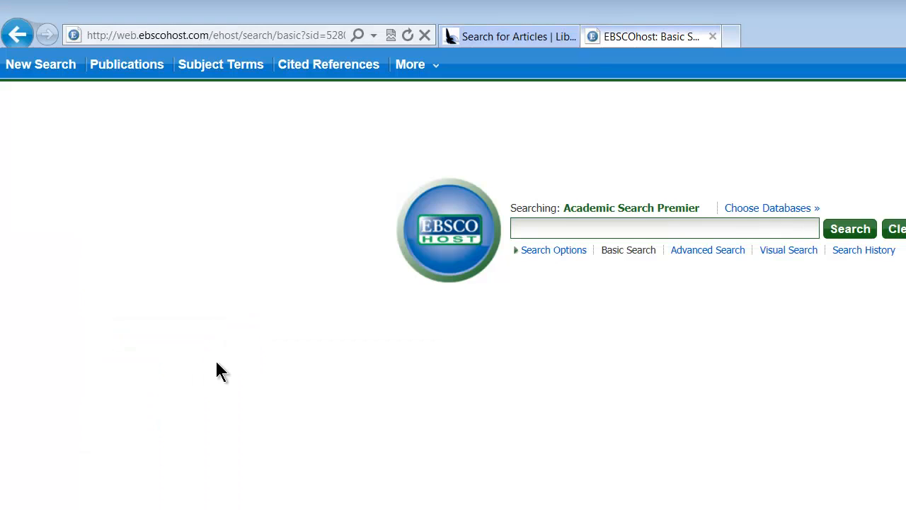
Browse the Publications list for 'Nature'.
left_click(664, 228)
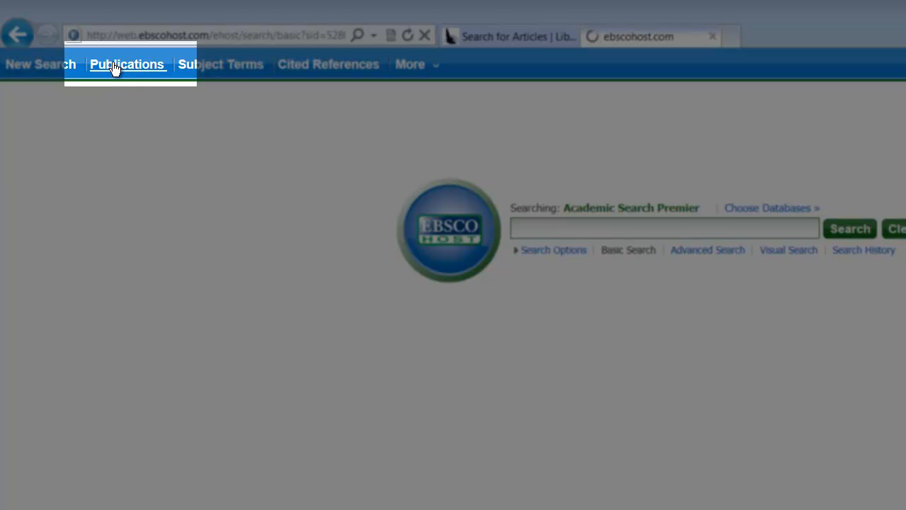
left_click(126, 64)
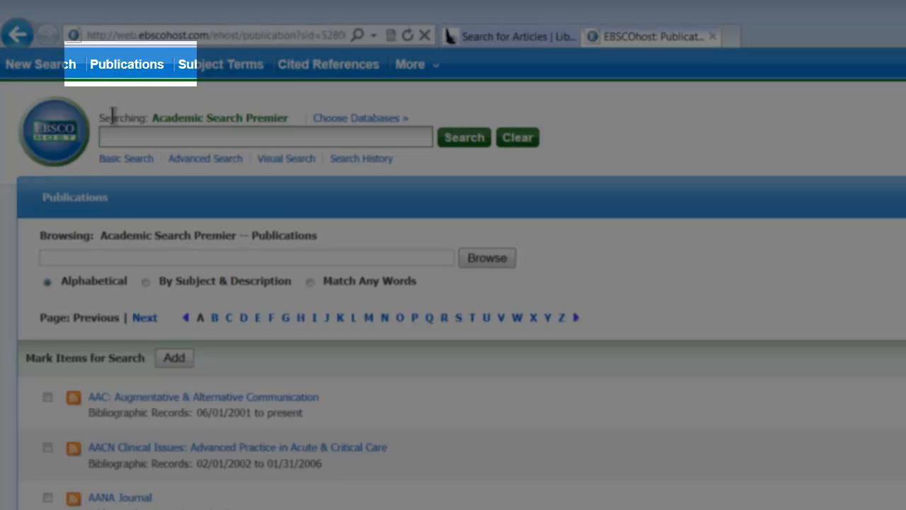
scroll("down", 3)
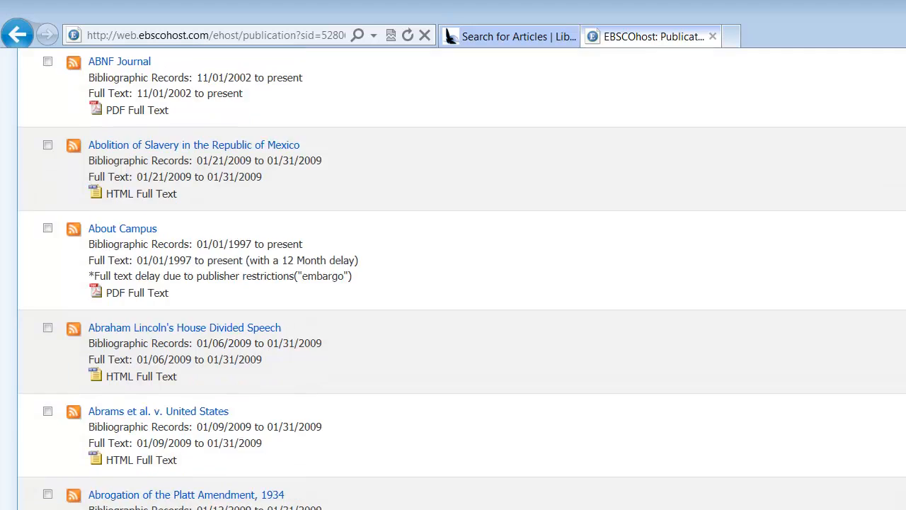
scroll("up", 3)
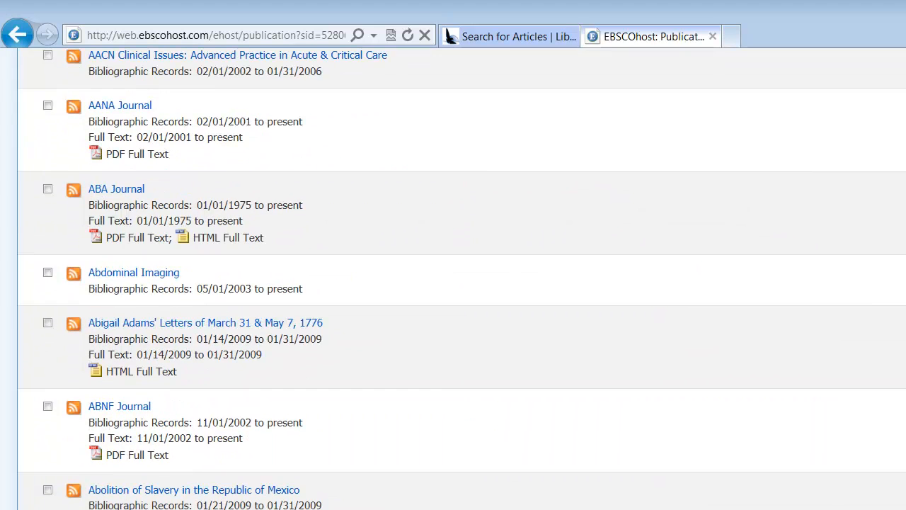
scroll("up", 3)
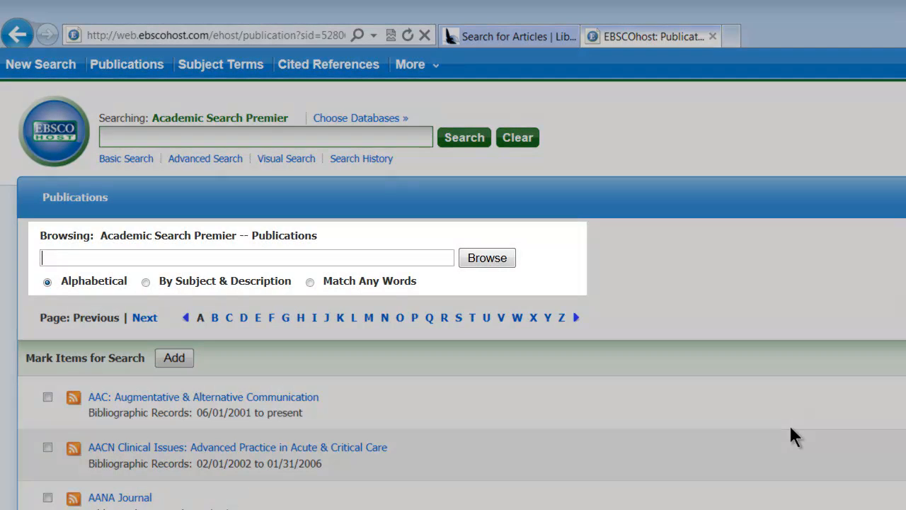
type("Natur")
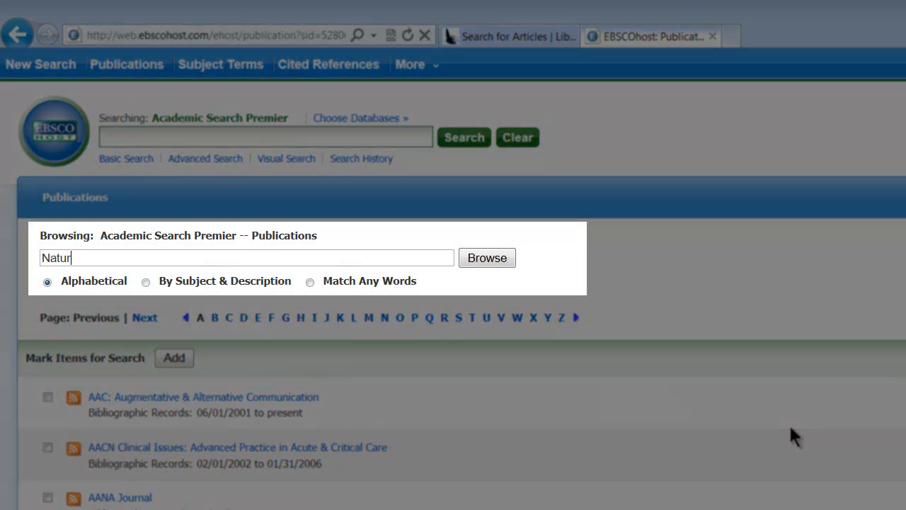
type("e")
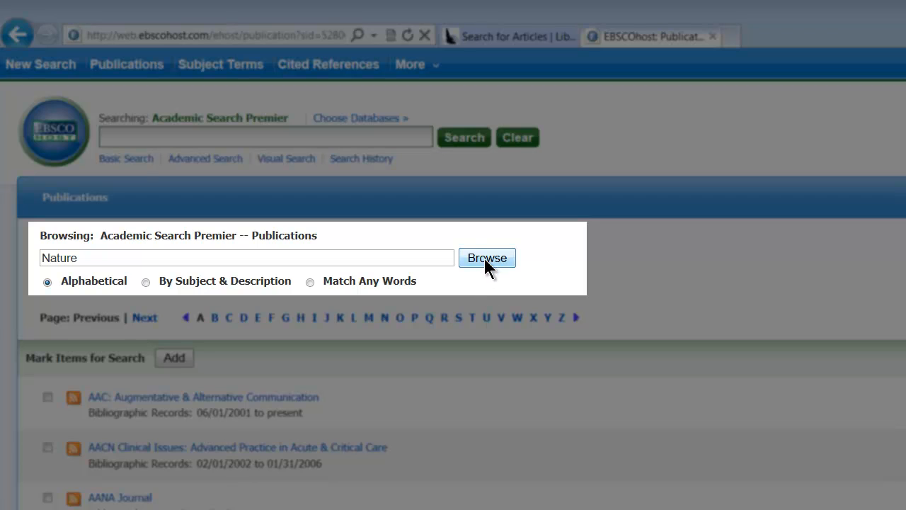
left_click(488, 257)
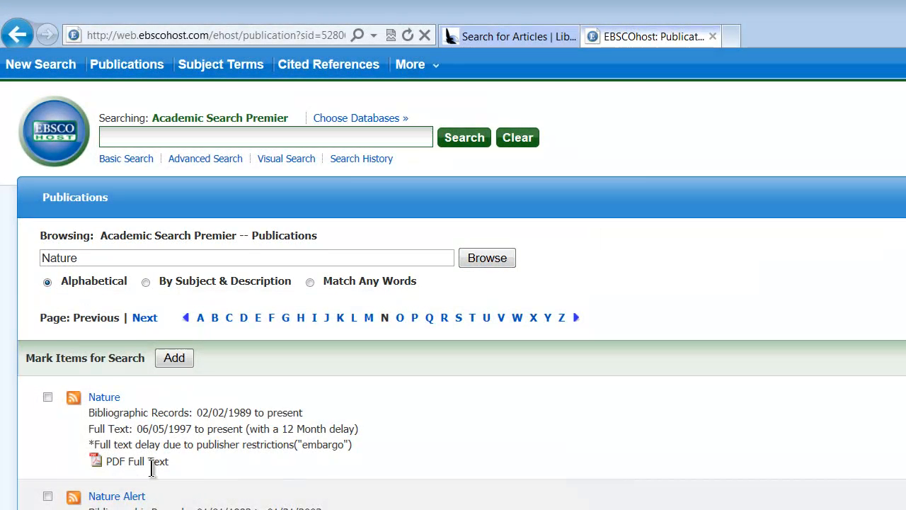
mouse_move(175, 479)
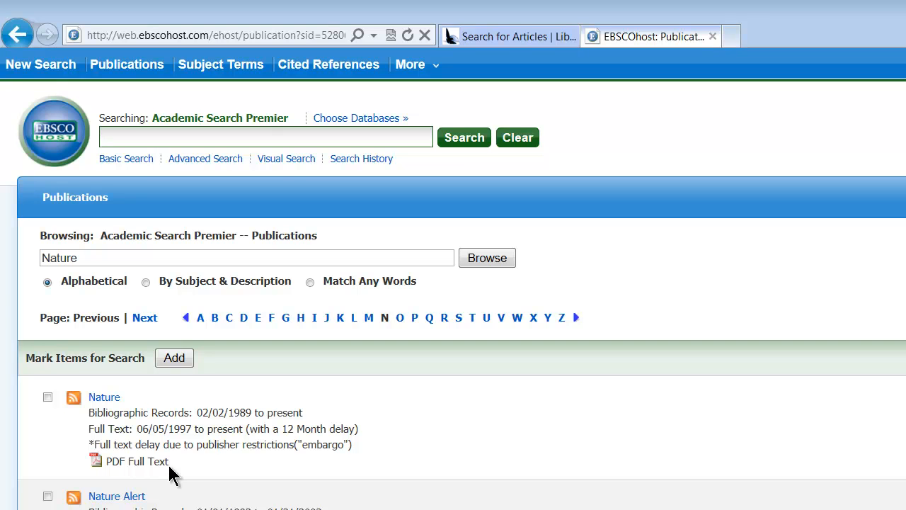
Look through Nature's 2011 and 2010 issues, including 8/4/2011 and 12/23/2010.
left_click(104, 396)
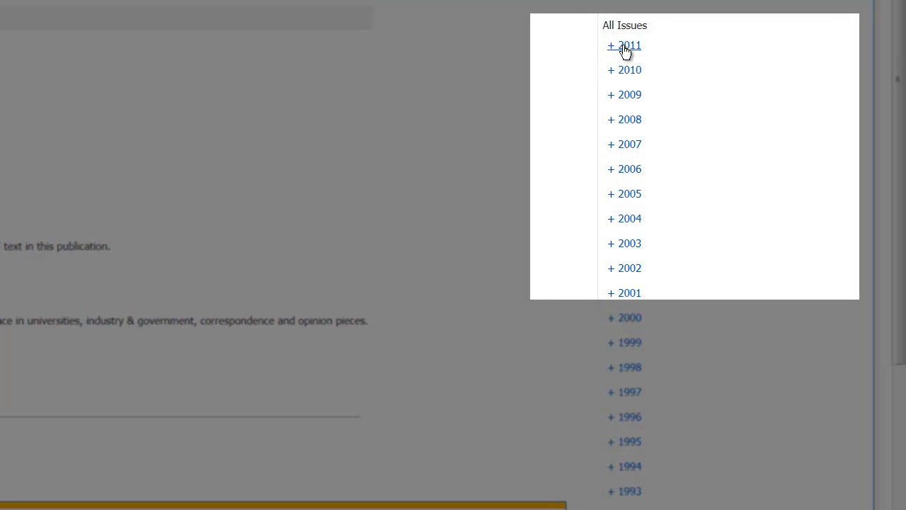
left_click(623, 45)
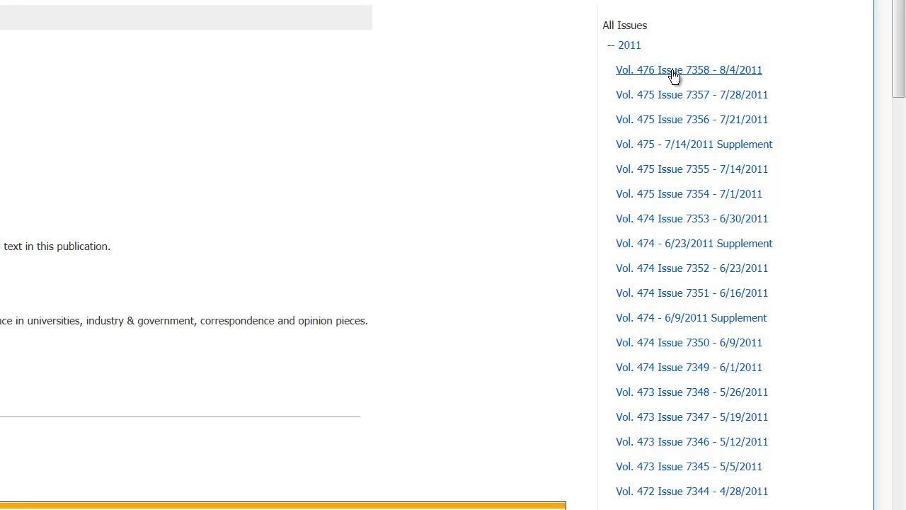
scroll("up", 3)
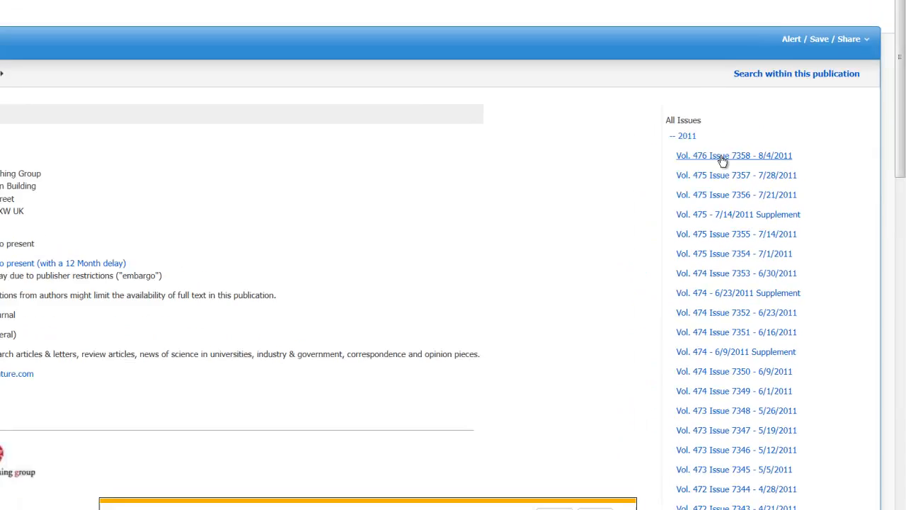
left_click(734, 155)
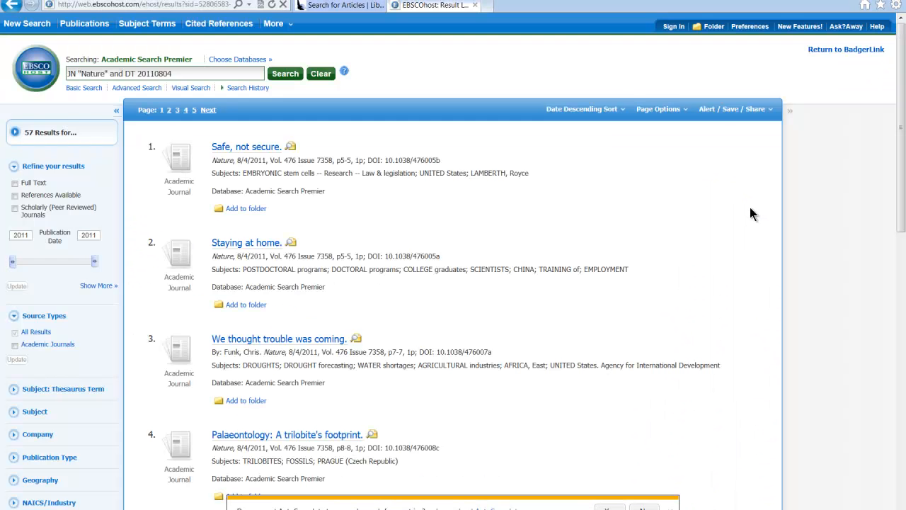
mouse_move(414, 223)
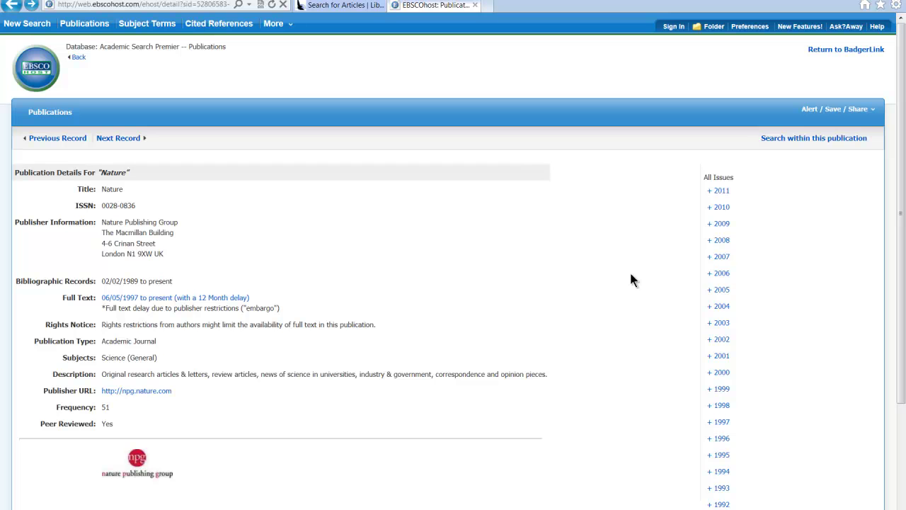
left_click(717, 207)
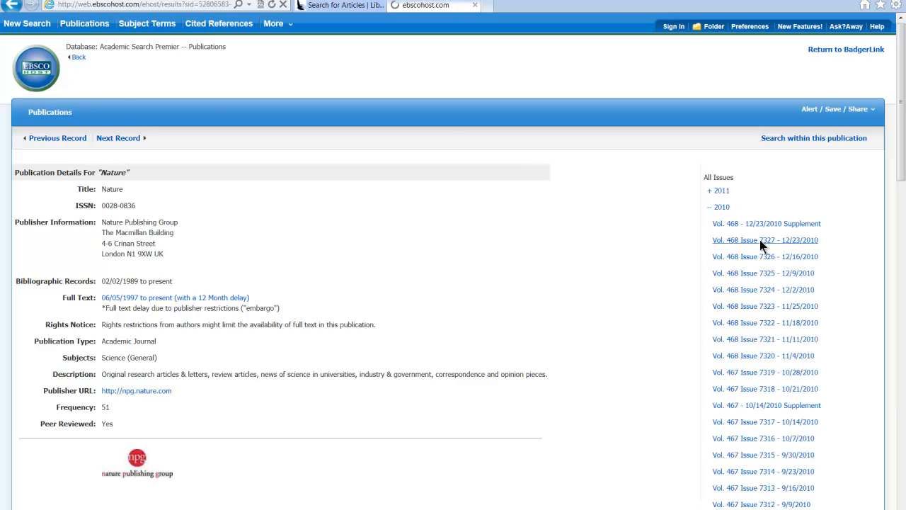
left_click(764, 240)
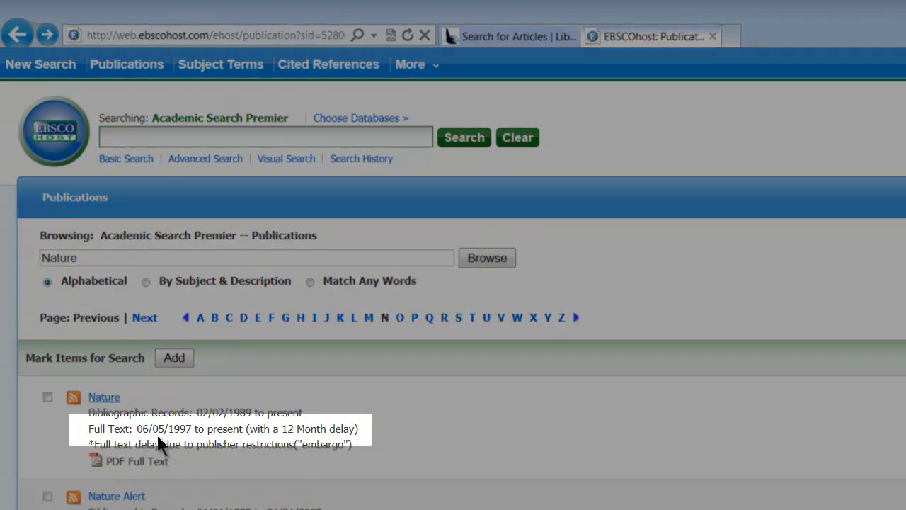
mouse_move(305, 432)
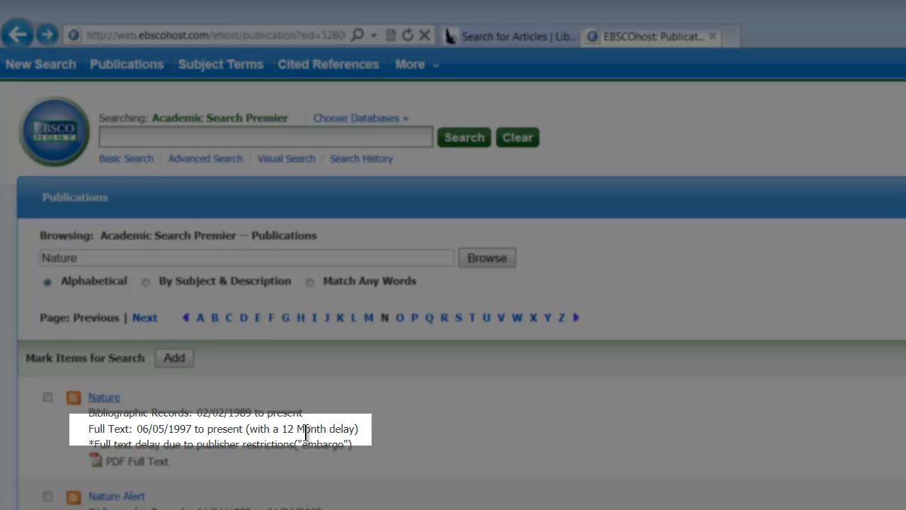
mouse_move(194, 468)
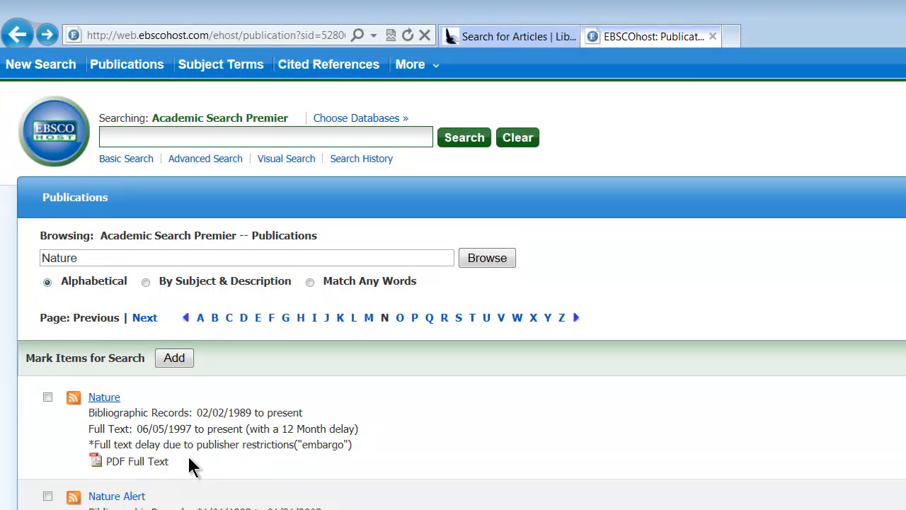
mouse_move(116, 404)
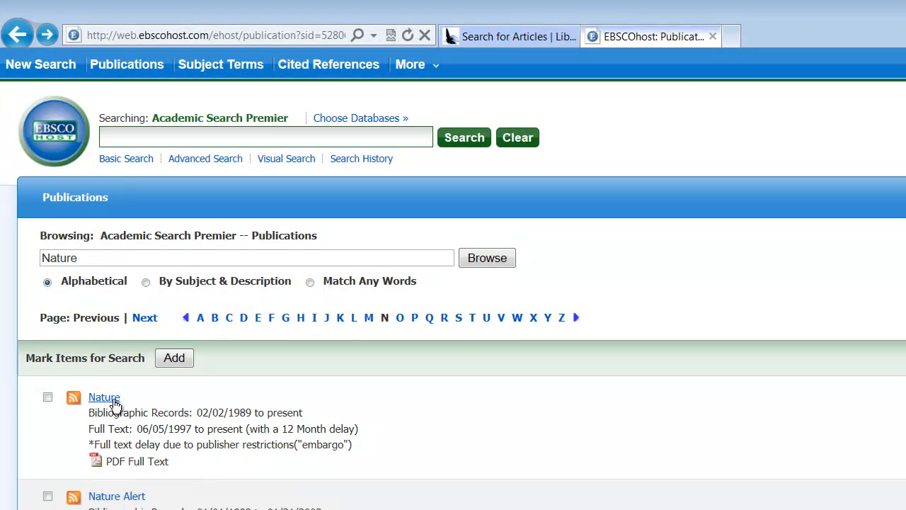
Open Nature's 2010 issues and list Vol. 466 Issue 7307 (8/5/2010).
left_click(104, 397)
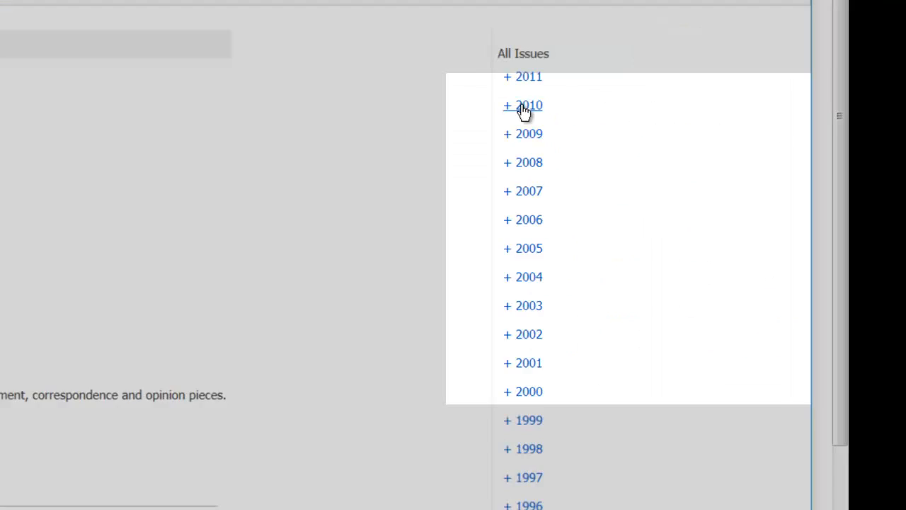
left_click(522, 104)
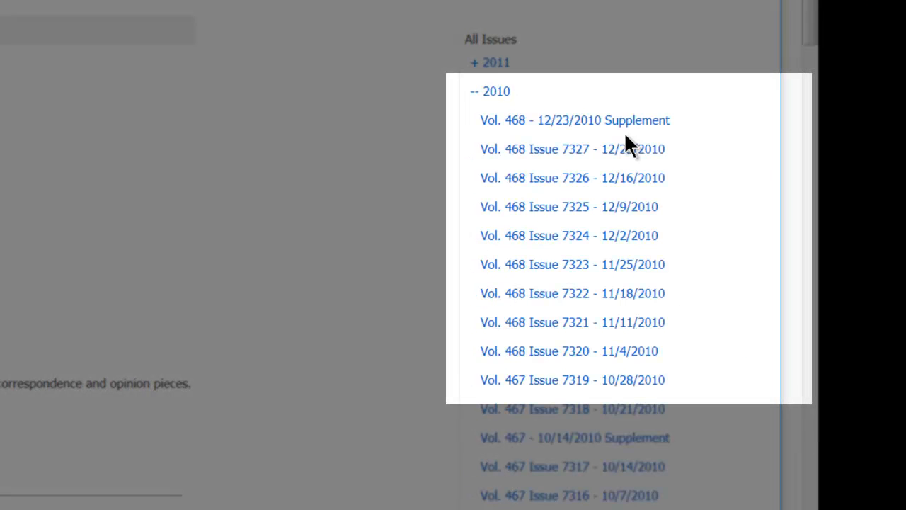
scroll("down", 3)
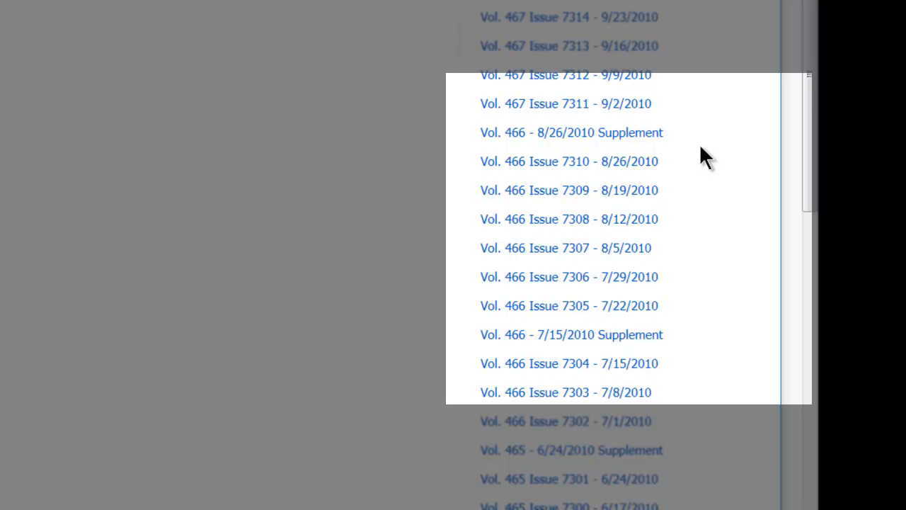
scroll("down", 3)
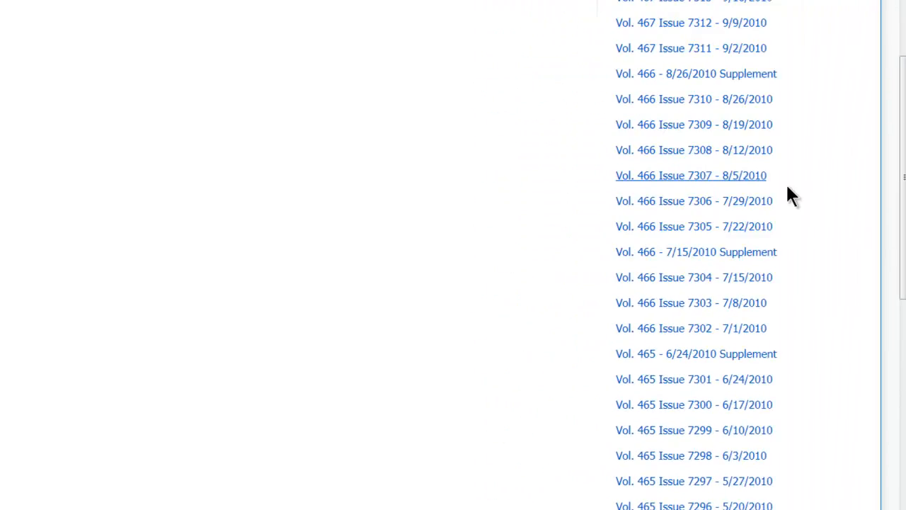
left_click(690, 175)
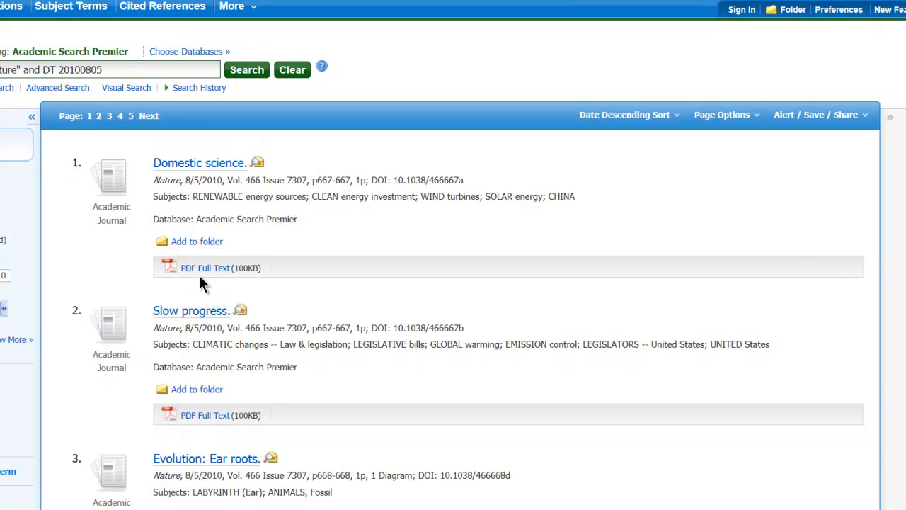
mouse_move(205, 390)
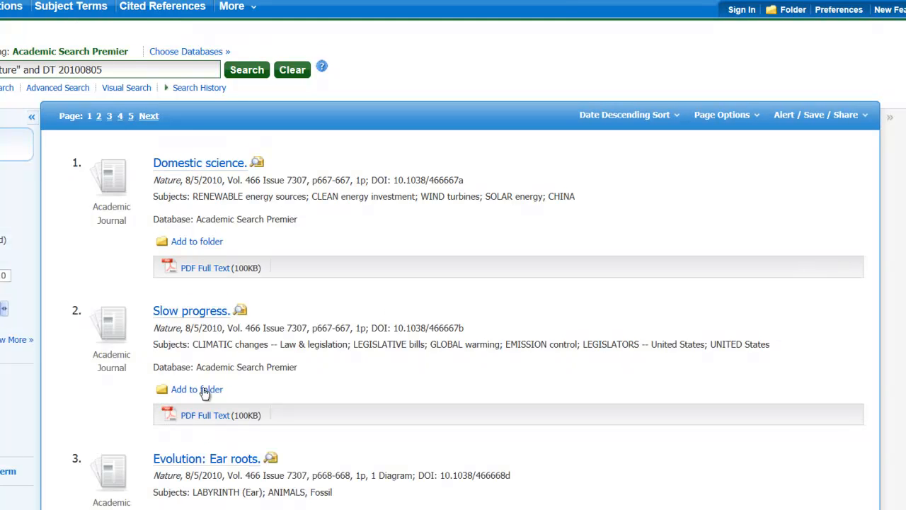
Review the 8/5/2010 Nature issue's article list, then return to browsing Publications.
scroll("down", 3)
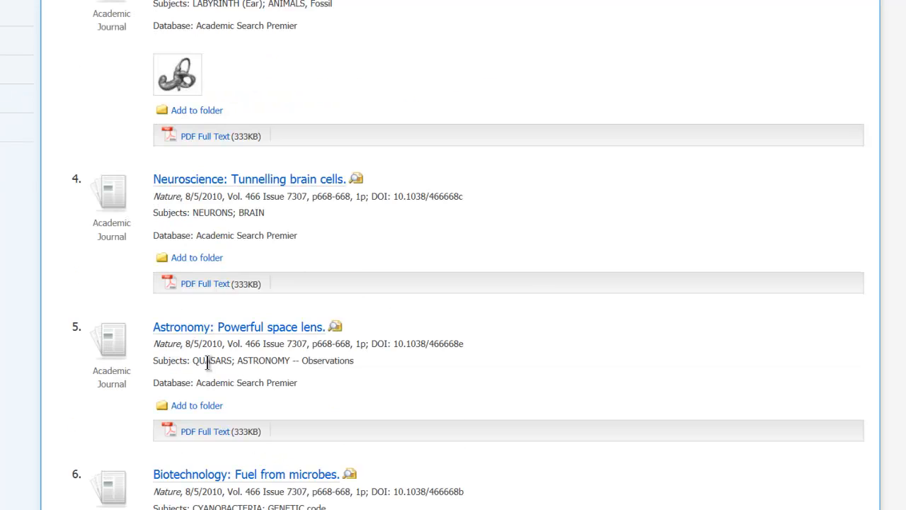
mouse_move(99, 467)
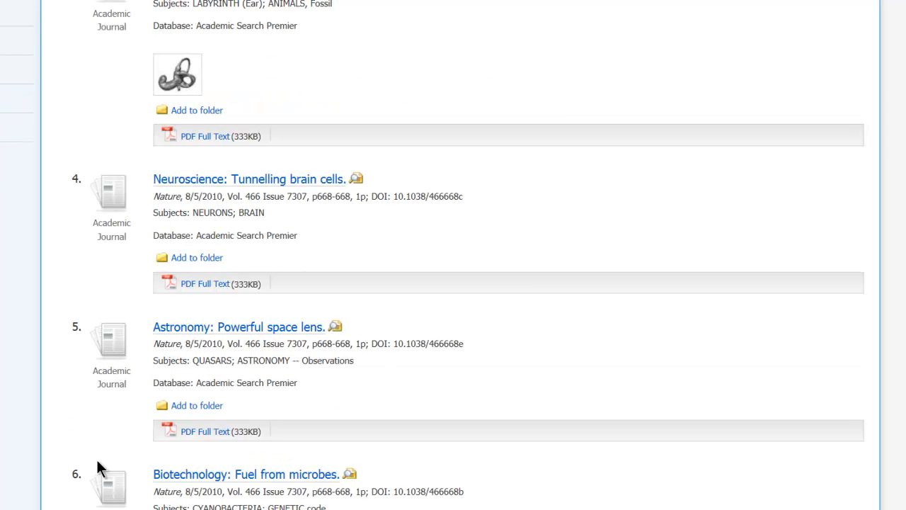
mouse_move(328, 179)
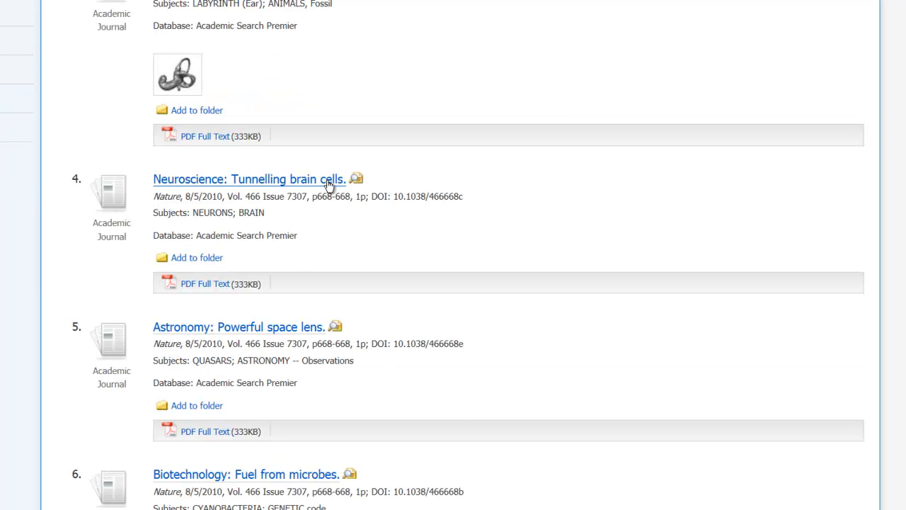
scroll("up", 3)
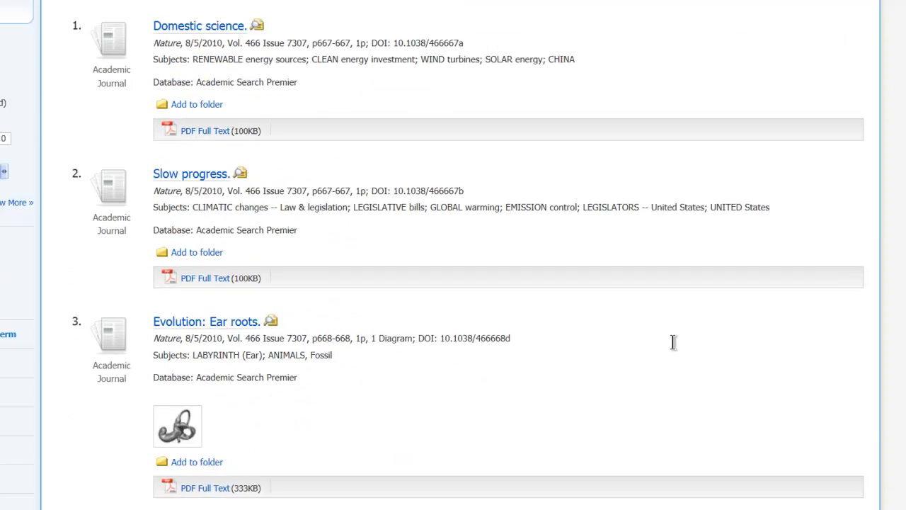
scroll("up", 3)
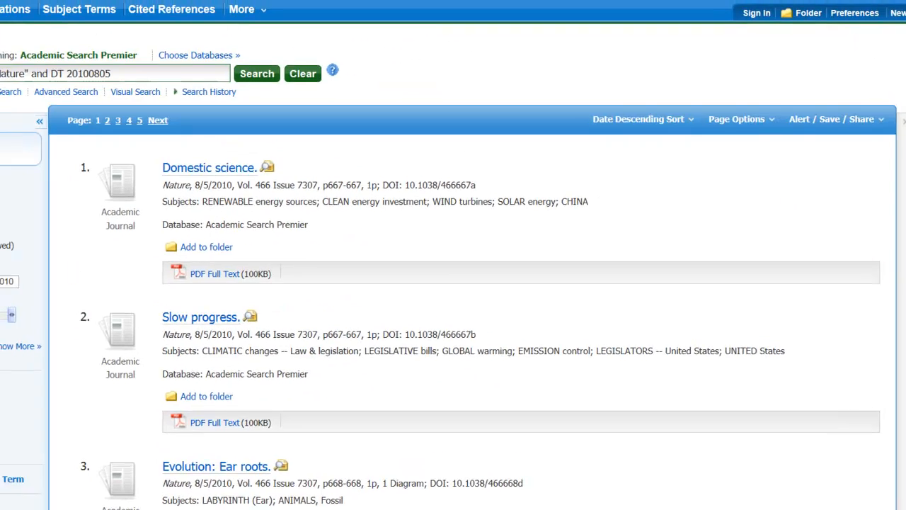
left_click(126, 64)
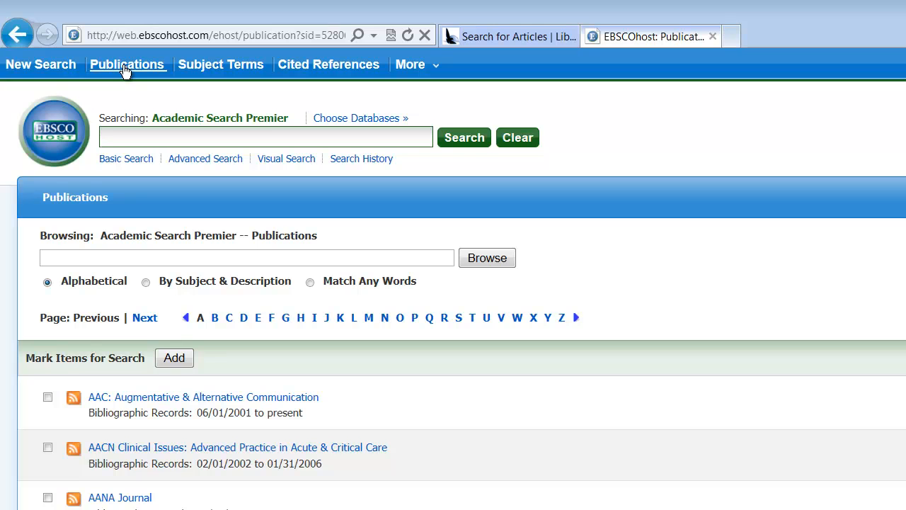
Open 'Back to the coffee house' from the Economist's 7/9/2011 issue (Vol. 399 Issue 8741).
left_click(246, 257)
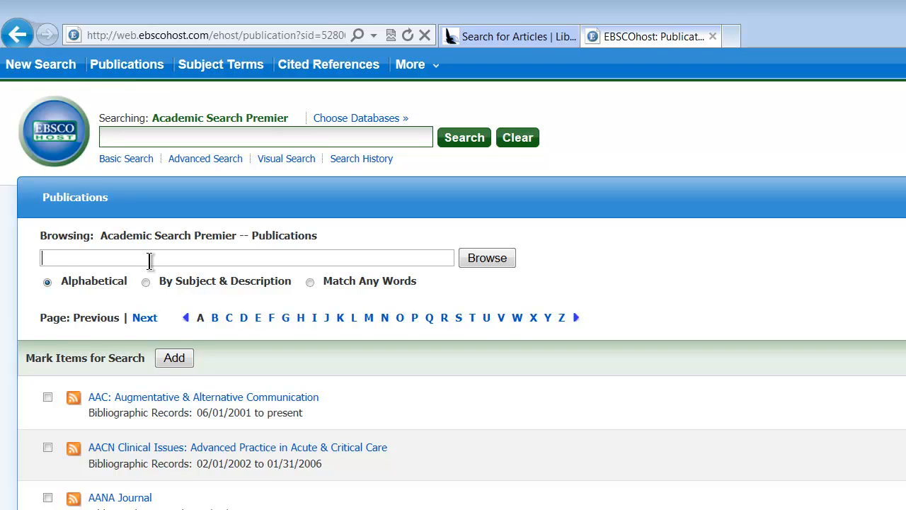
type("Economist")
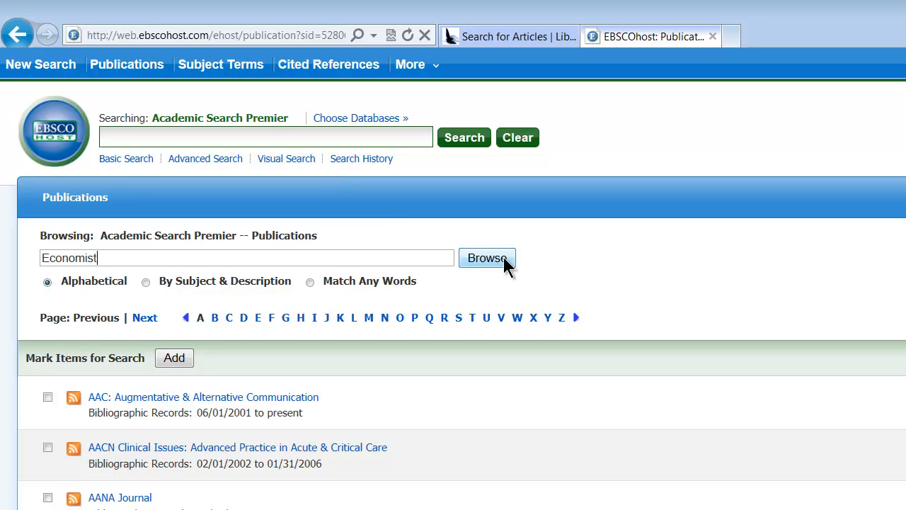
left_click(487, 257)
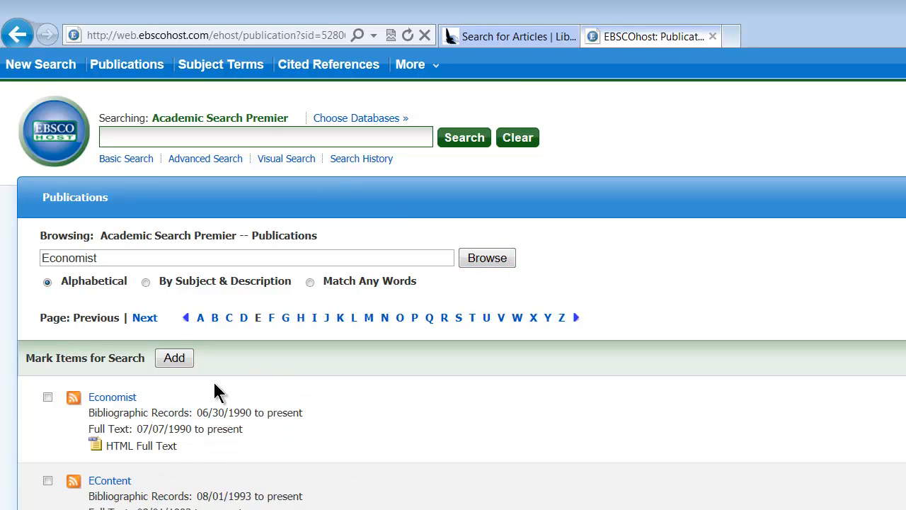
left_click(112, 396)
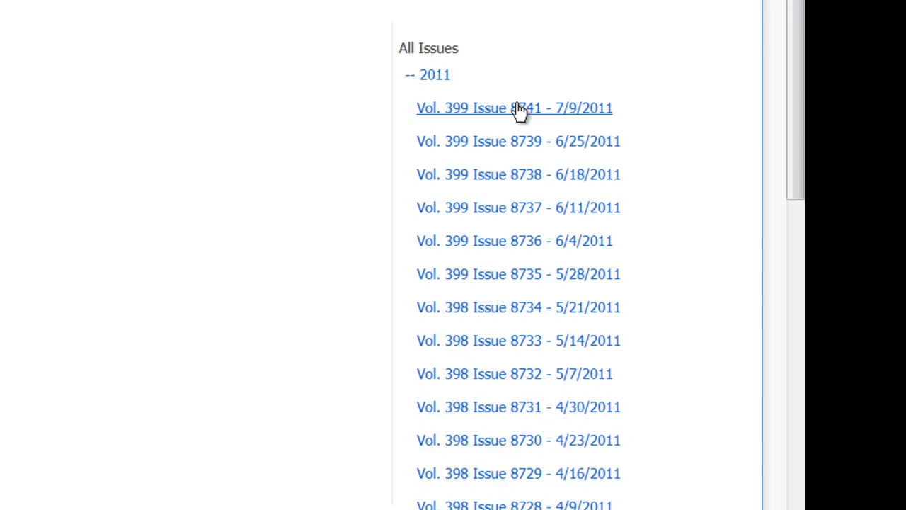
left_click(514, 108)
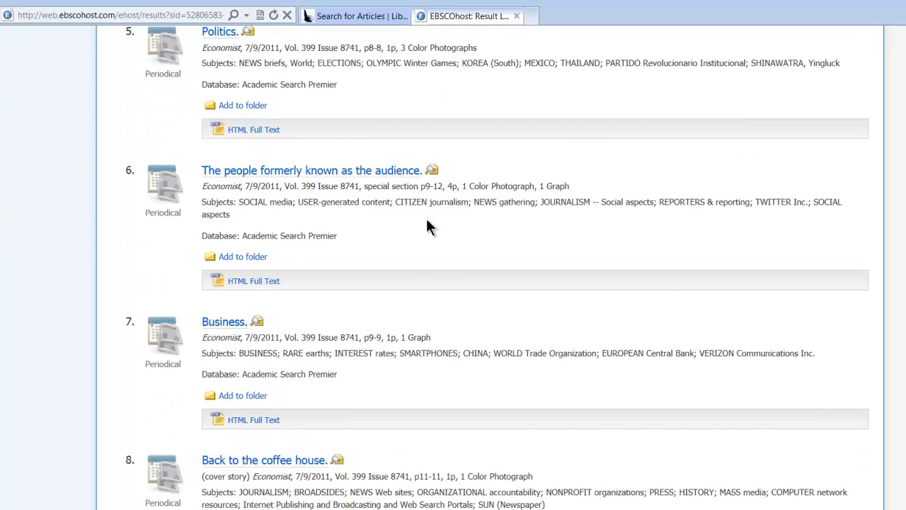
scroll("down", 3)
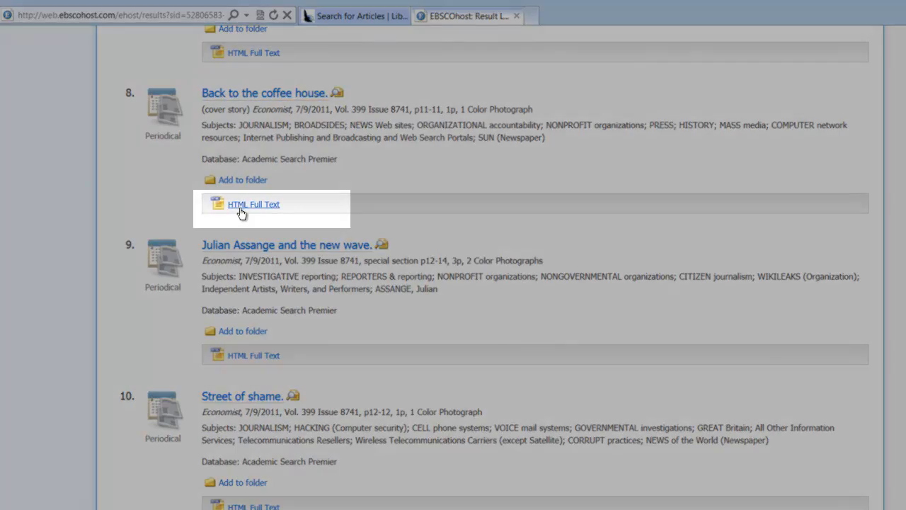
left_click(253, 204)
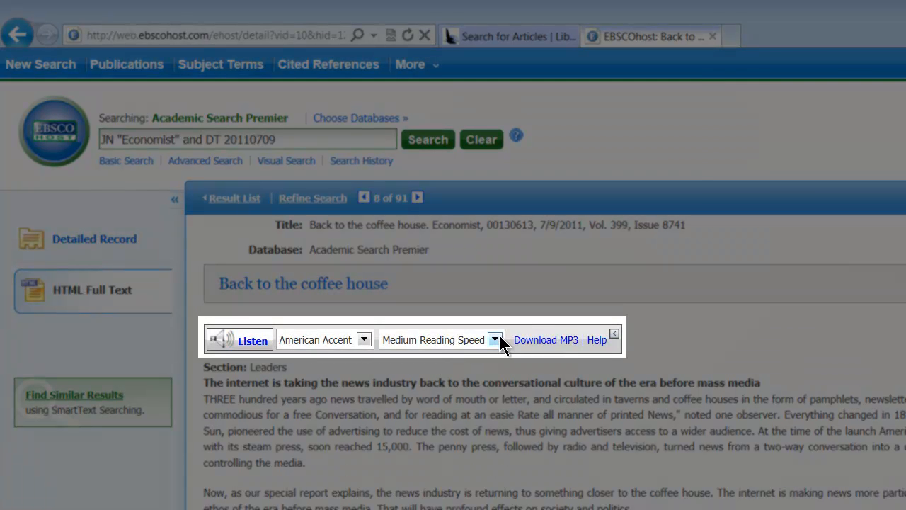
mouse_move(227, 329)
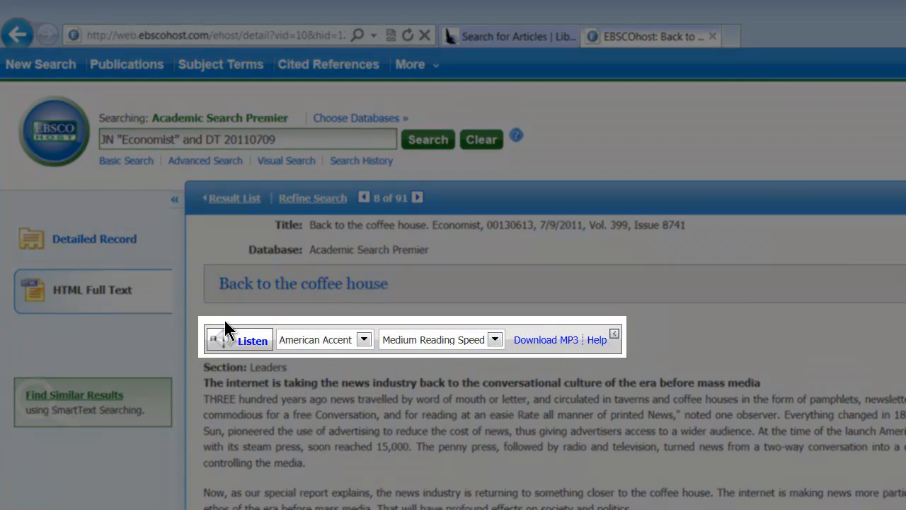
Set the listen tool to fast speed and start reading the article aloud.
left_click(494, 339)
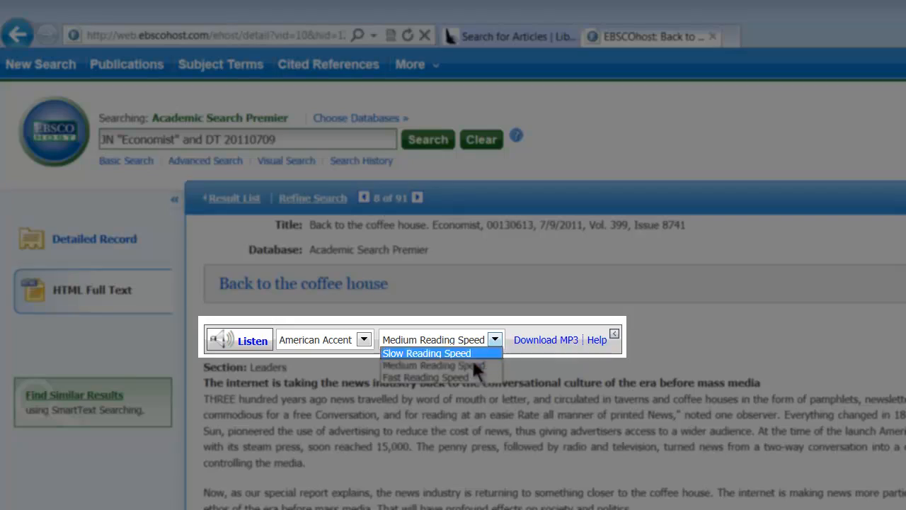
left_click(409, 376)
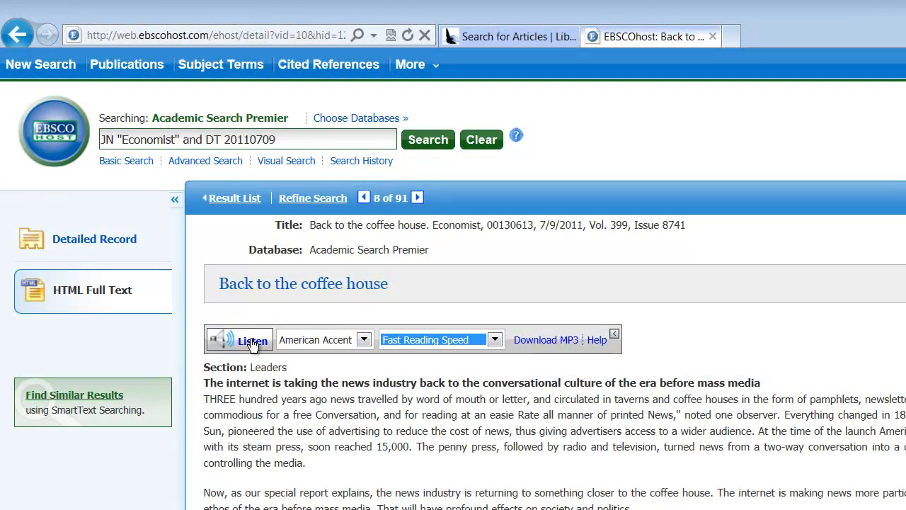
left_click(238, 339)
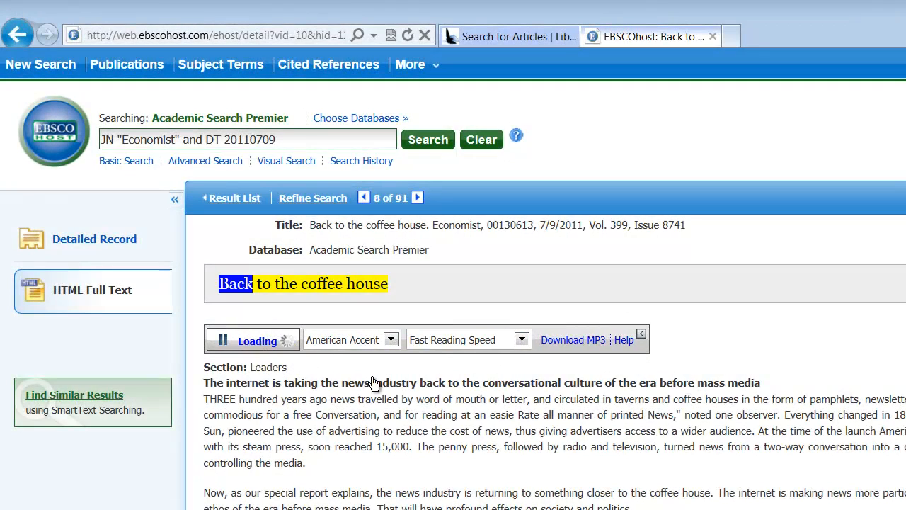
mouse_move(602, 432)
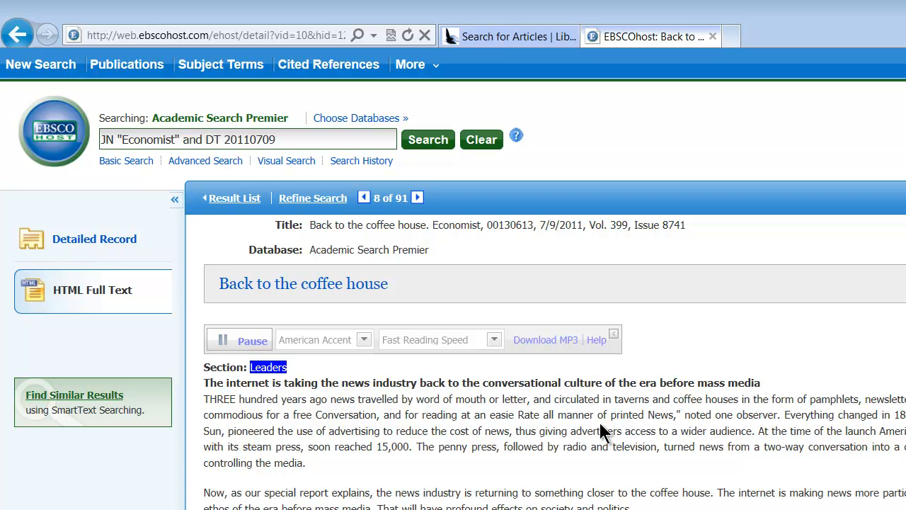
mouse_move(414, 482)
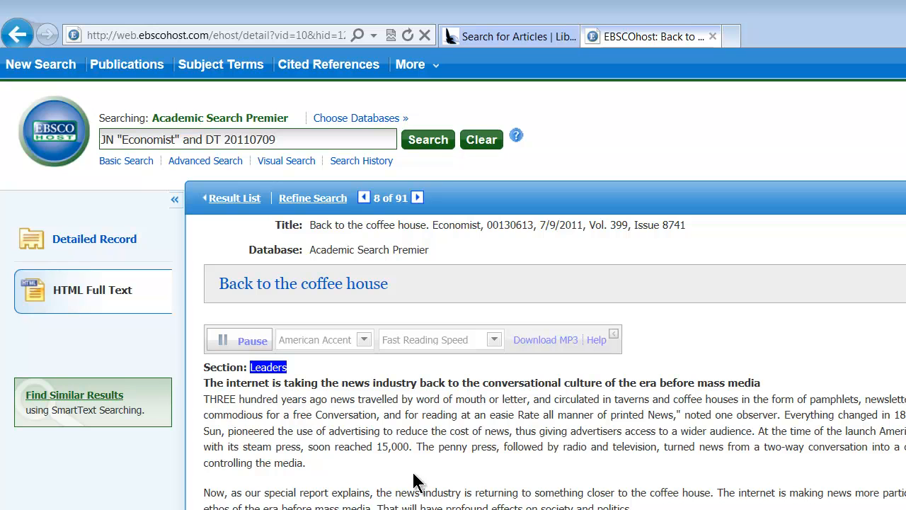
mouse_move(409, 461)
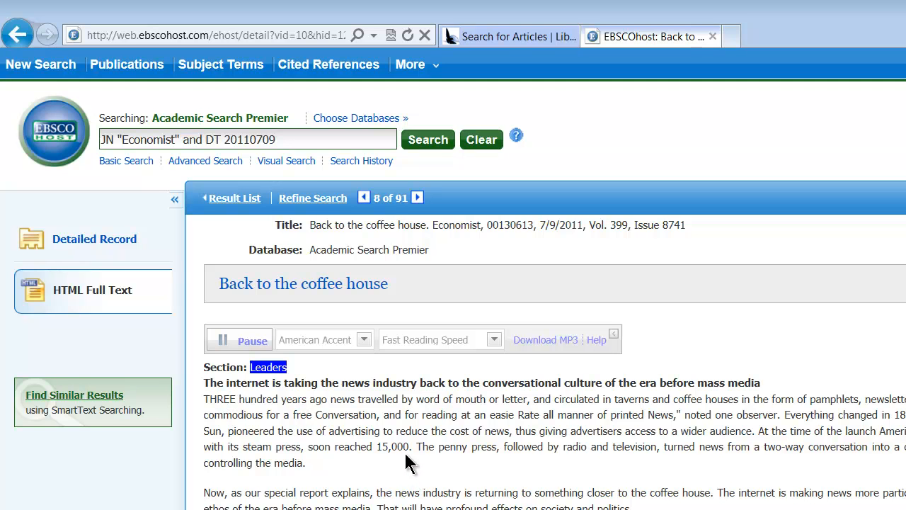
mouse_move(409, 453)
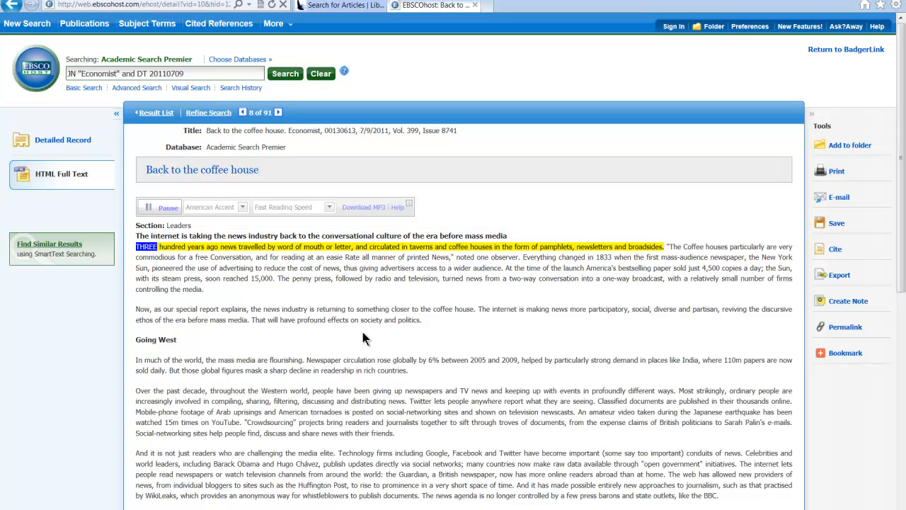
mouse_move(327, 266)
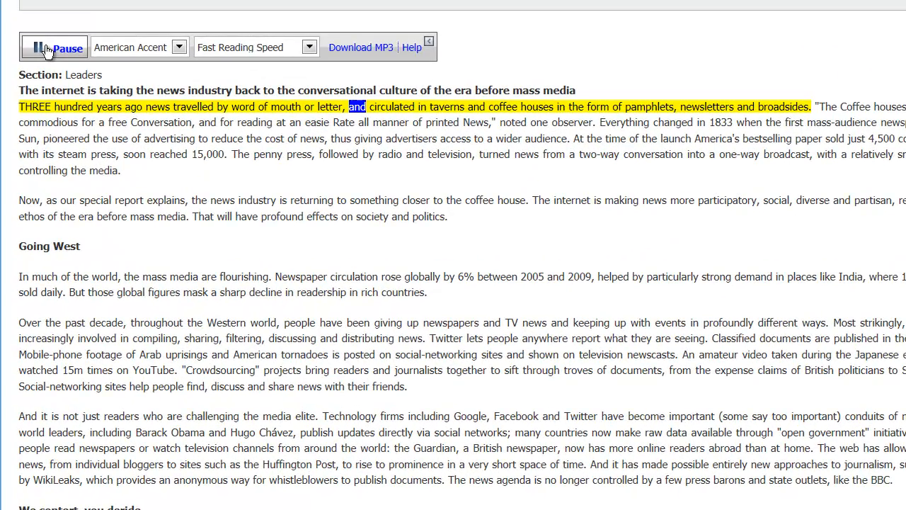
Pause the article's read-aloud.
left_click(55, 46)
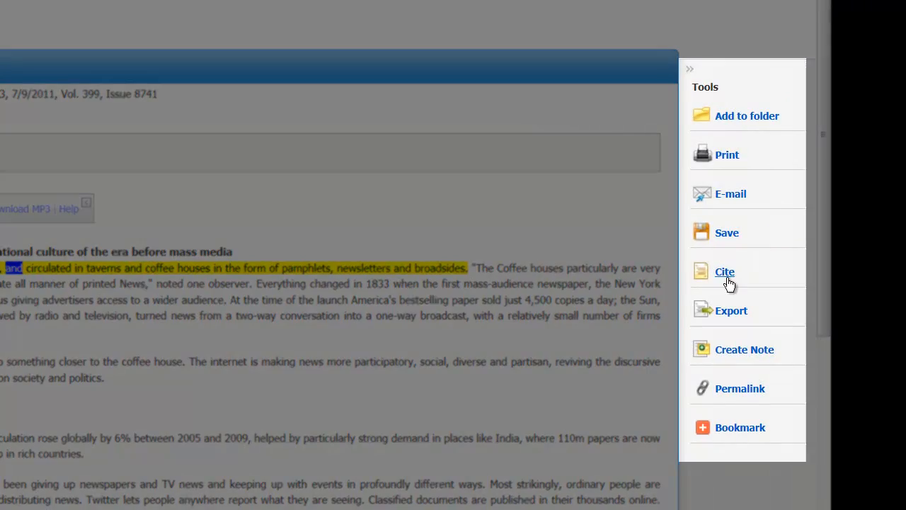
mouse_move(731, 194)
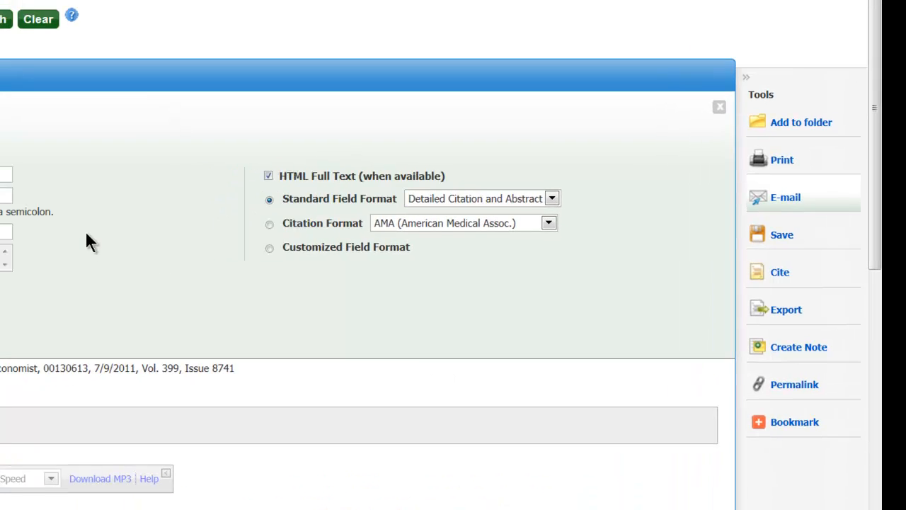
Enter the wk.edu recipient address and the subject 'Coffee House Economist Article'.
left_click(785, 197)
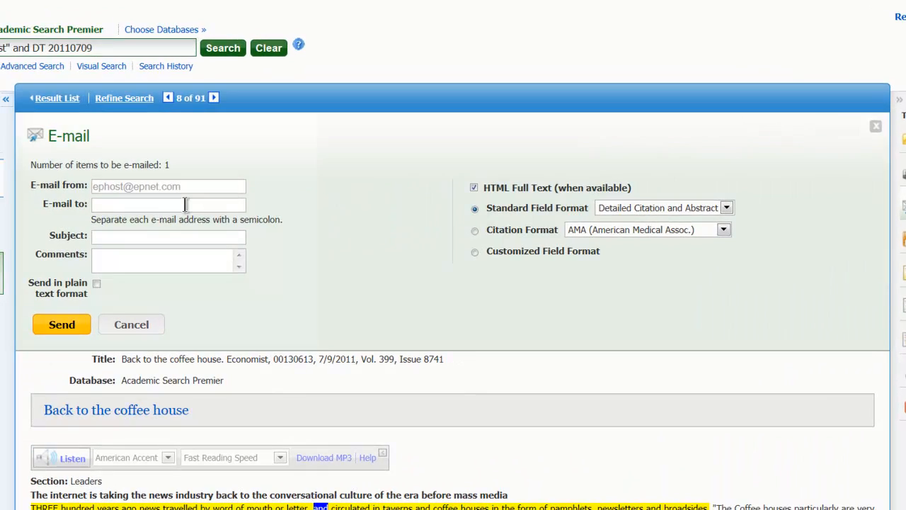
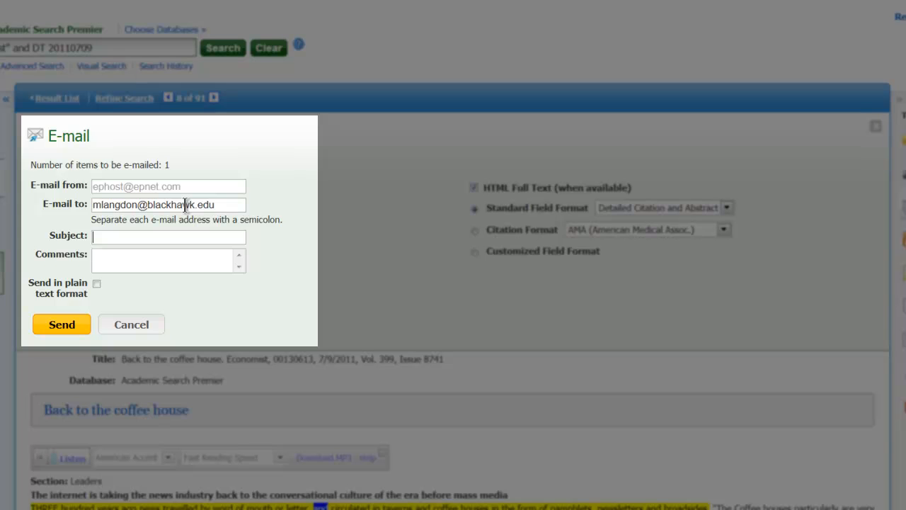
type("C")
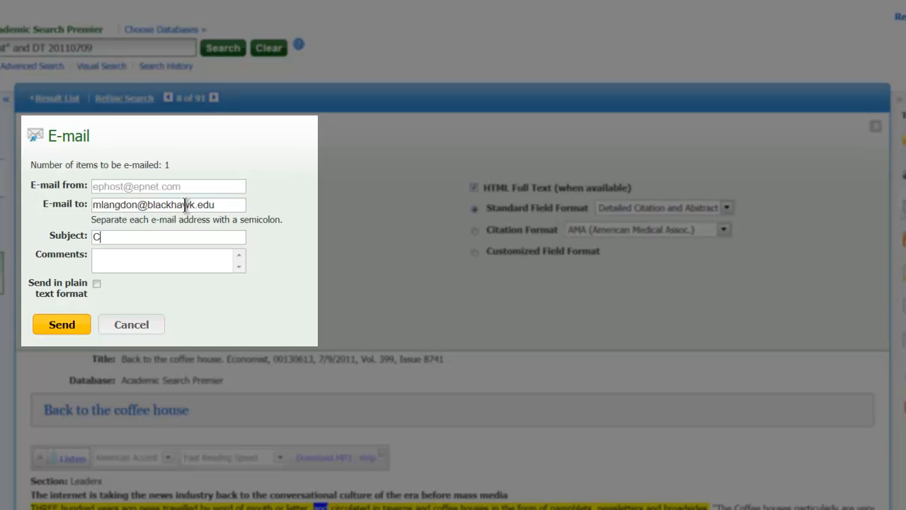
type("offee H")
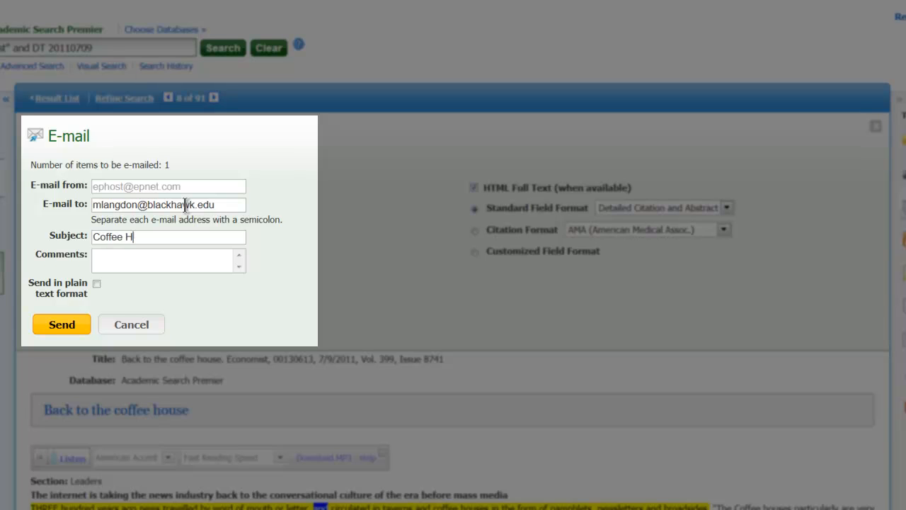
type("ouse Econ")
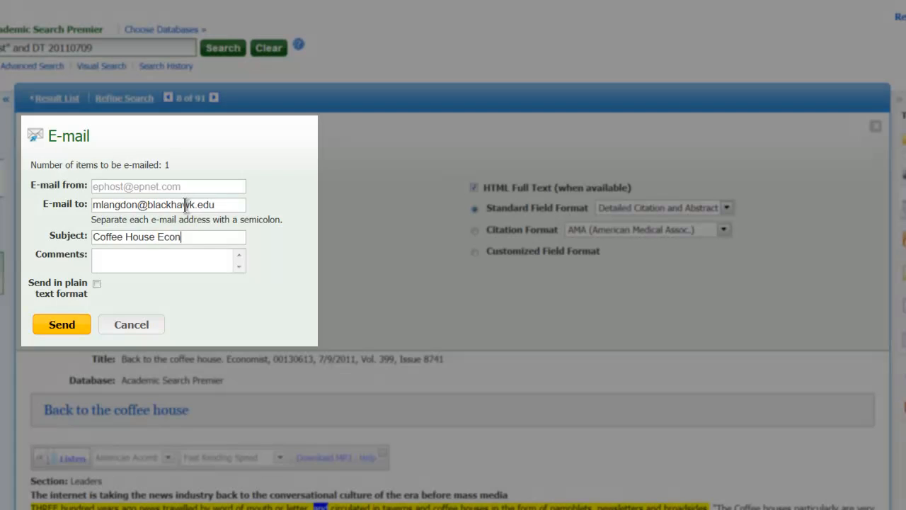
type("omist A")
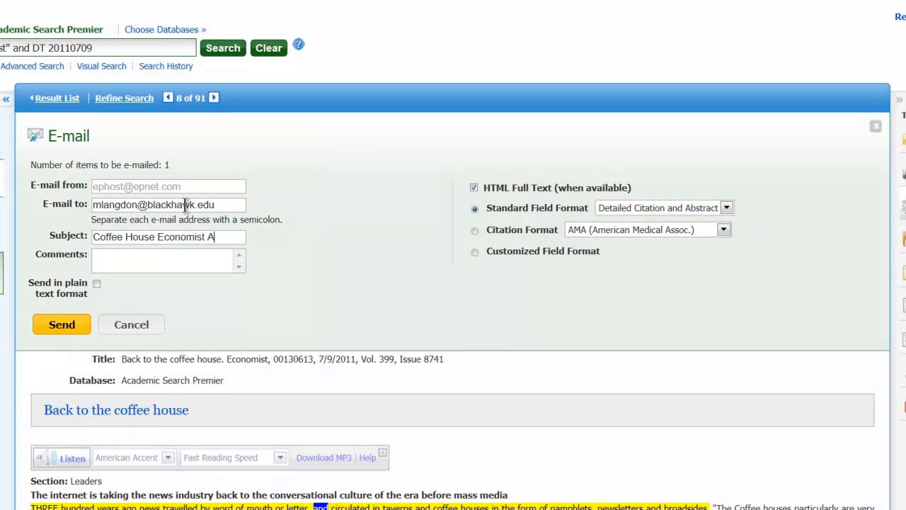
type("rticle")
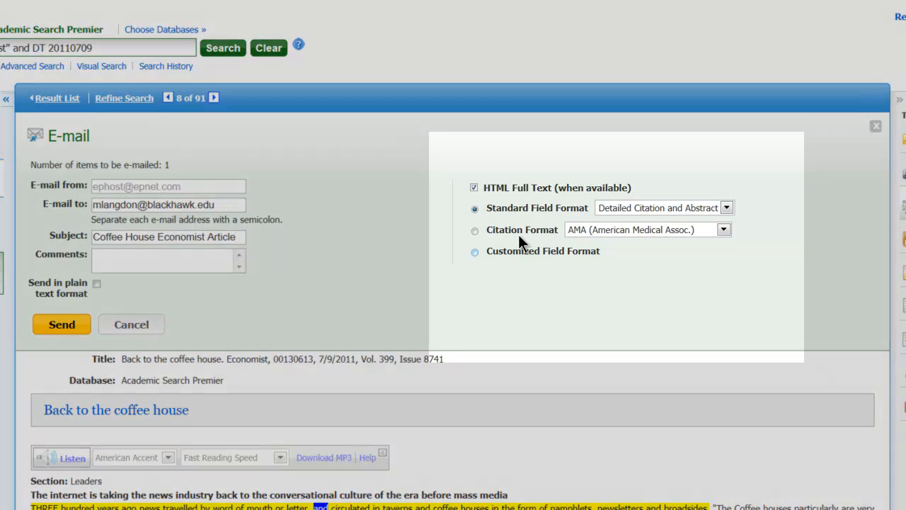
Include an MLA-formatted citation, send the article e-mail, and dismiss the confirmation.
left_click(475, 229)
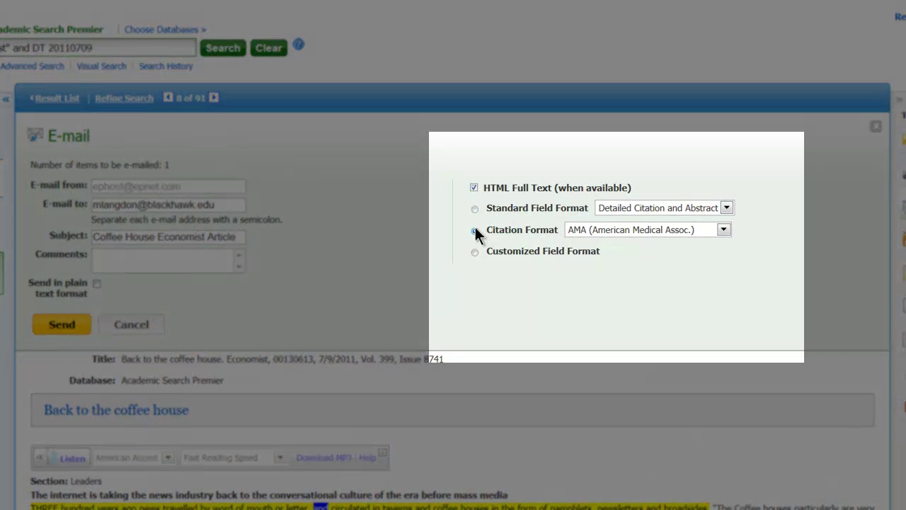
left_click(723, 229)
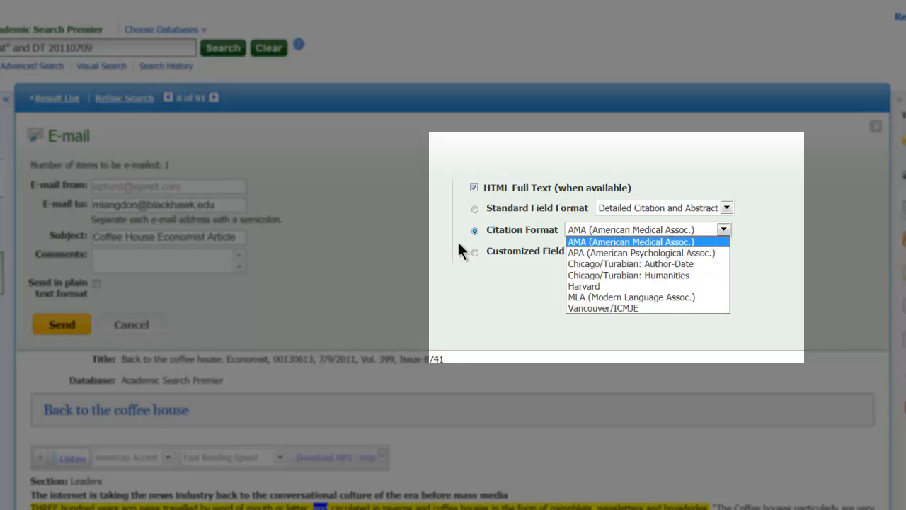
mouse_move(630, 297)
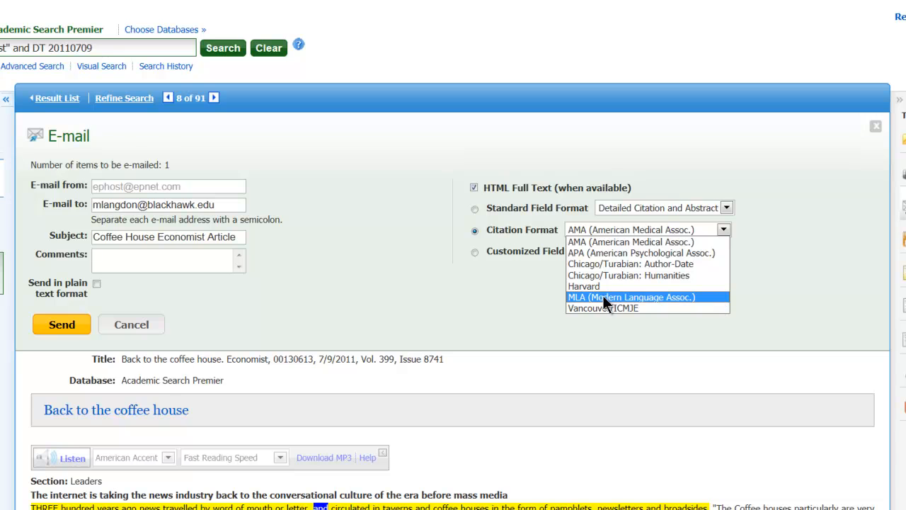
left_click(630, 296)
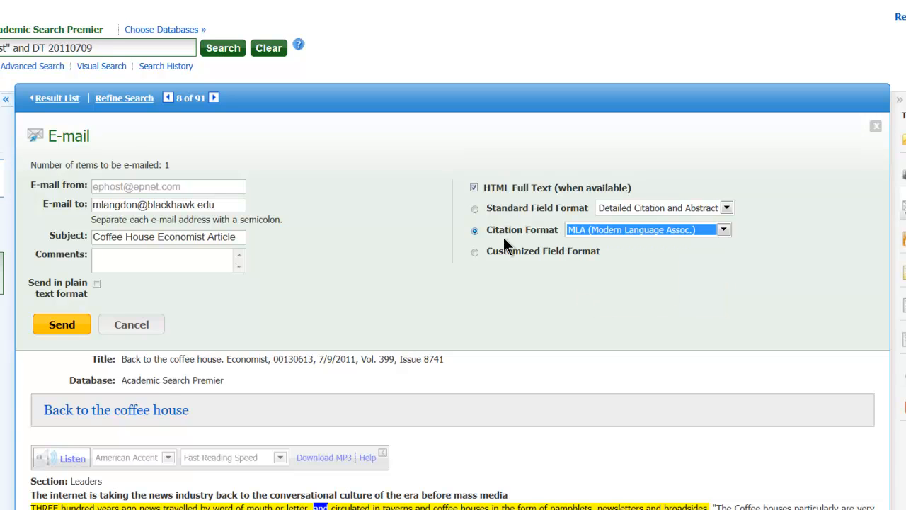
mouse_move(222, 285)
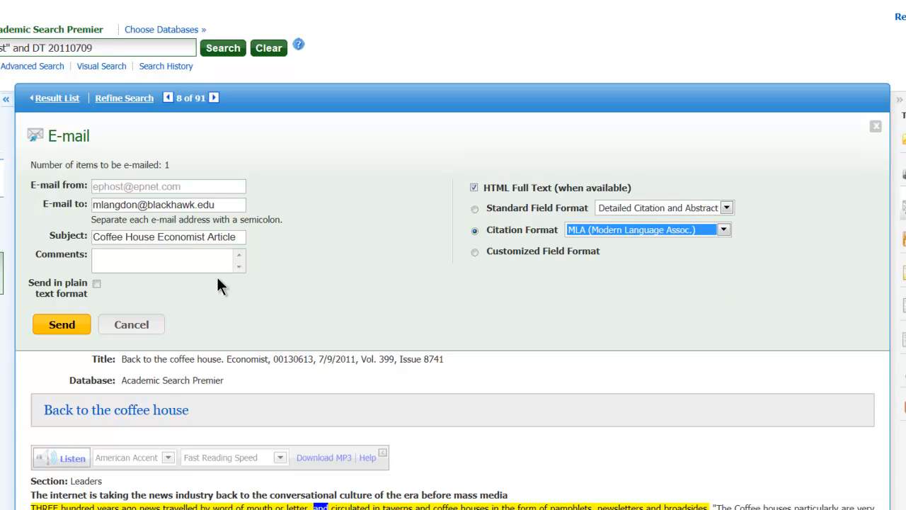
mouse_move(509, 298)
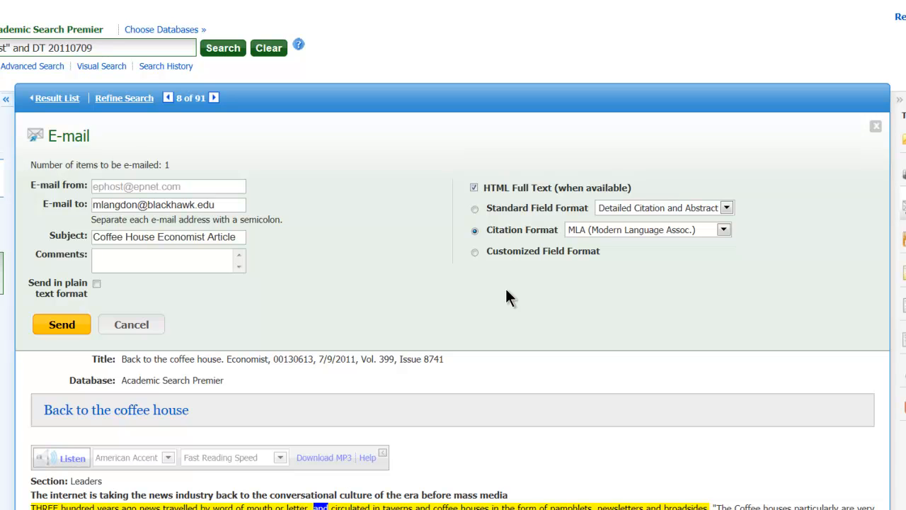
left_click(62, 325)
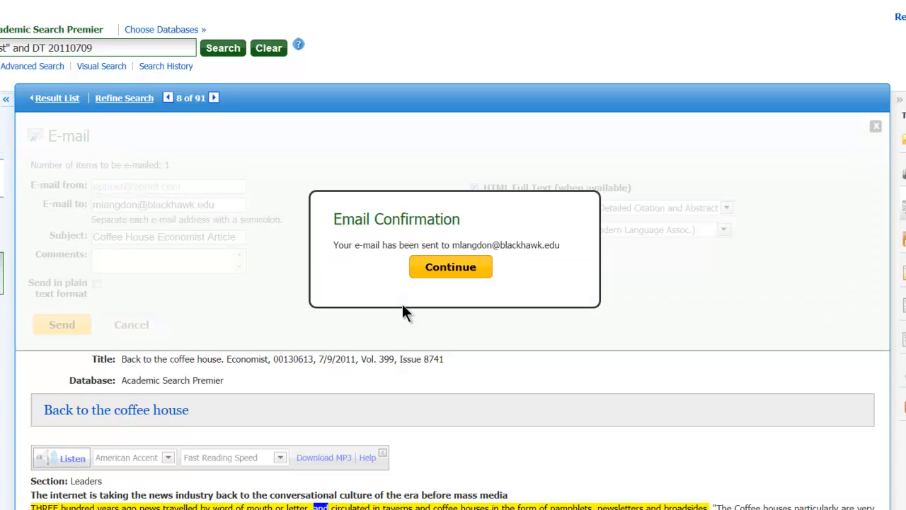
left_click(450, 266)
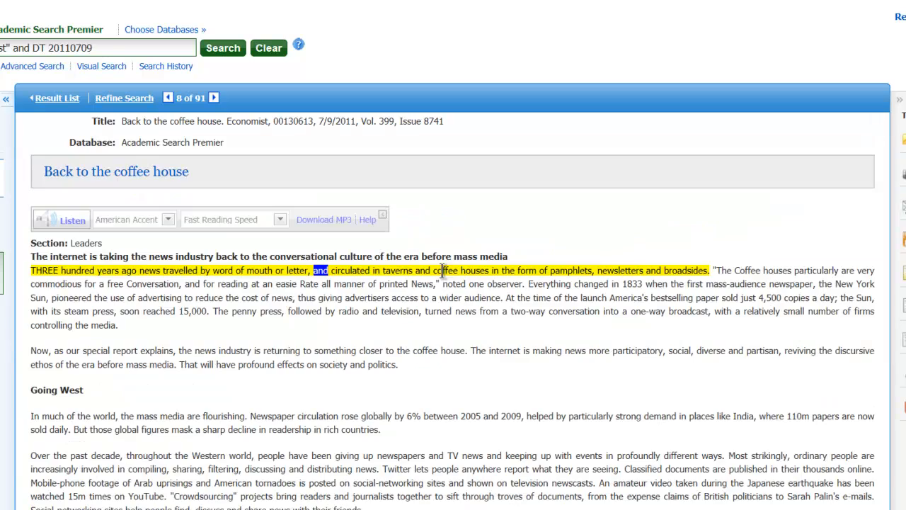
mouse_move(467, 350)
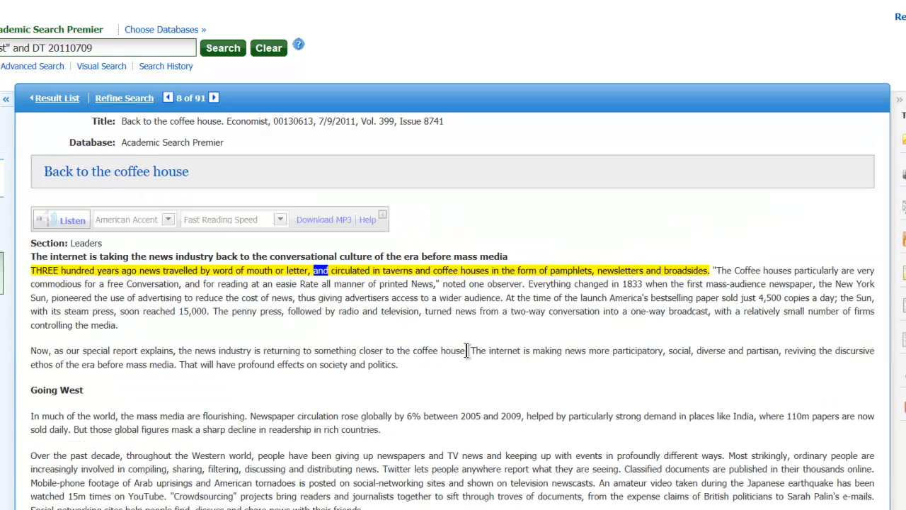
mouse_move(431, 378)
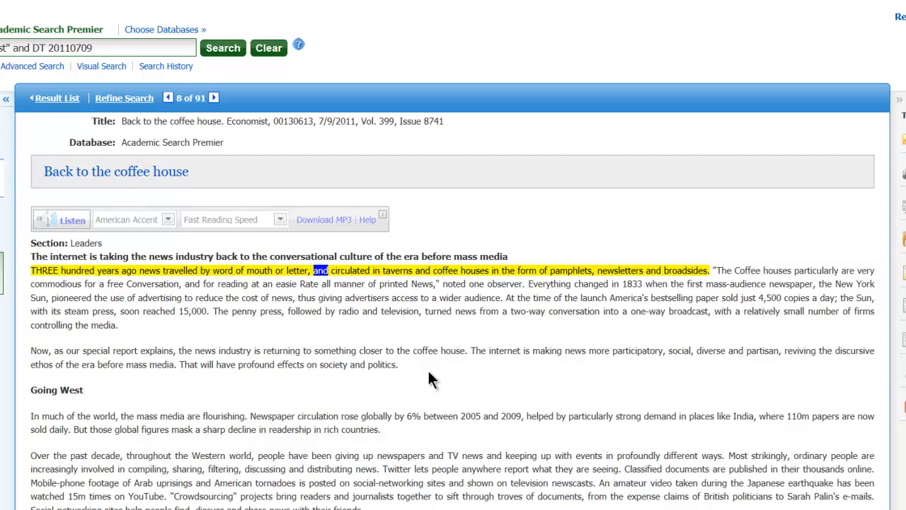
mouse_move(310, 333)
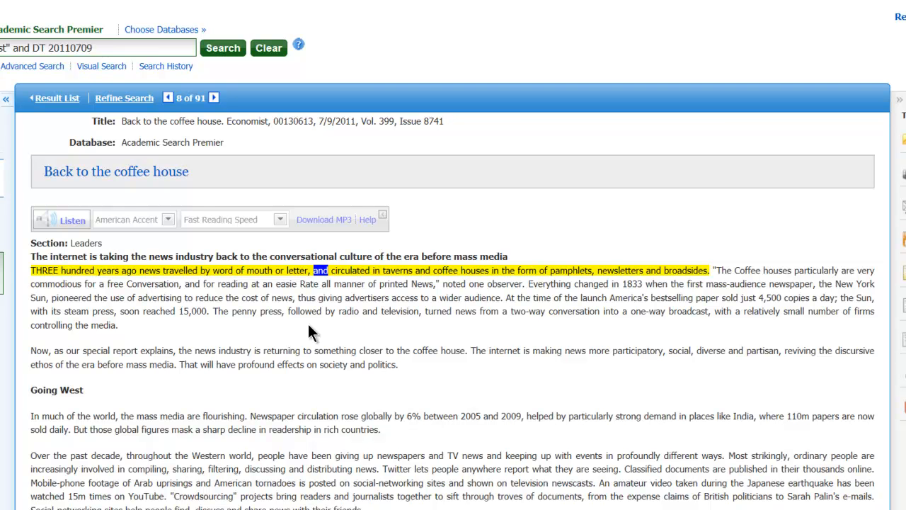
mouse_move(499, 237)
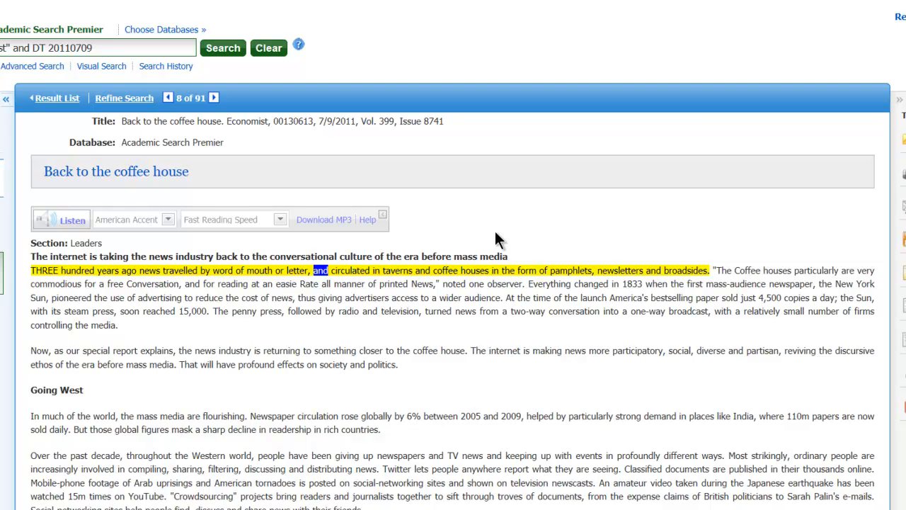